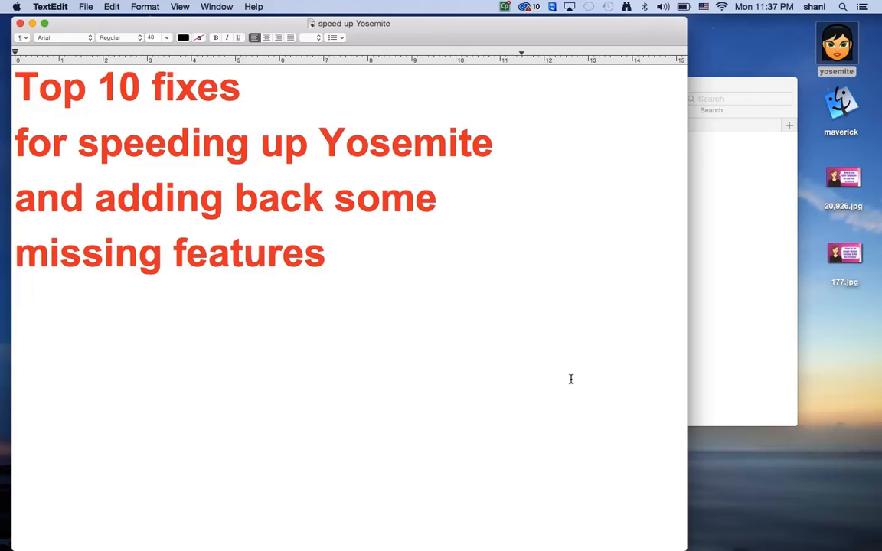
Step: Scroll the 'speed up Yosemite' notes down to the Step 1 disk-space list
scroll(down, 3)
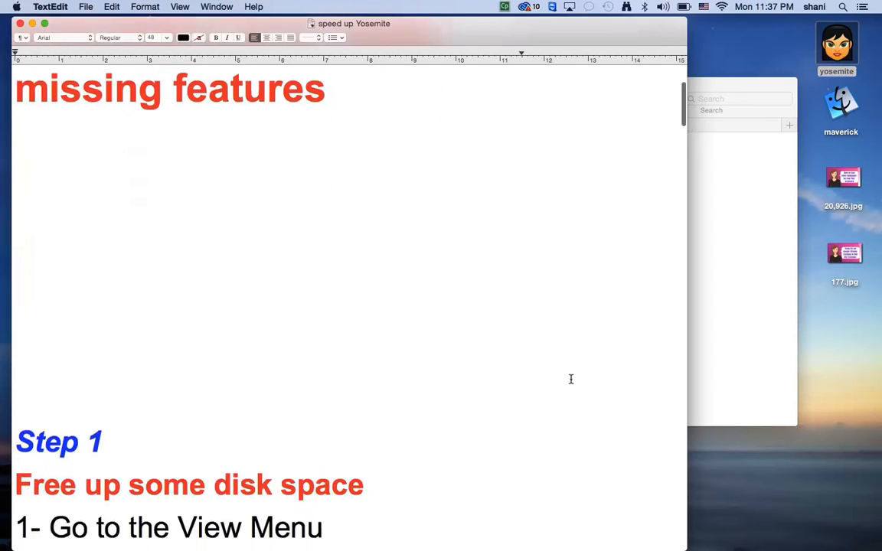
scroll(down, 3)
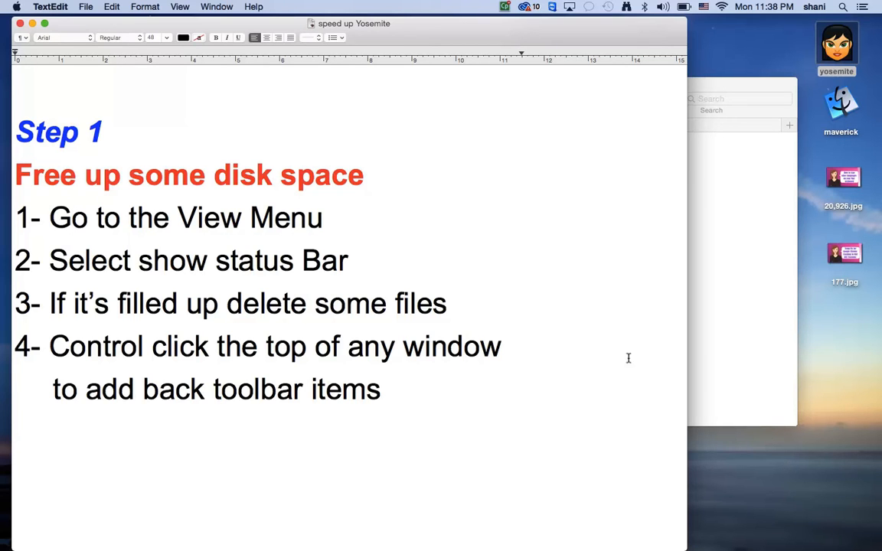
mouse_move(719, 346)
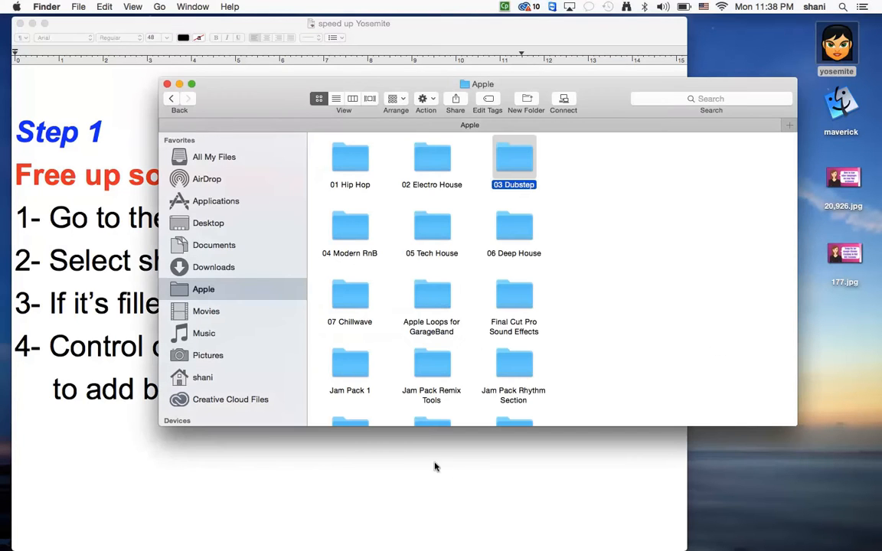
mouse_move(657, 435)
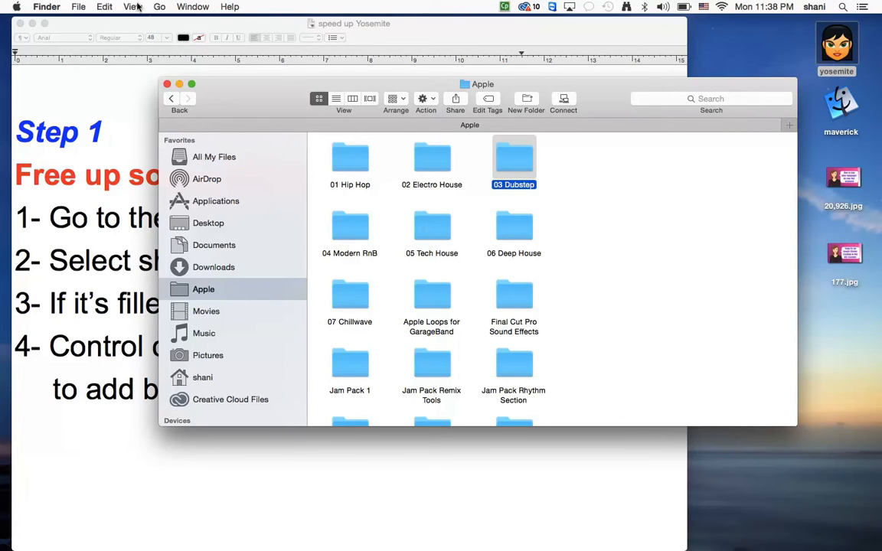
Step: Show the Finder status bar so the Apple window reports 6.35 GB available
click(134, 6)
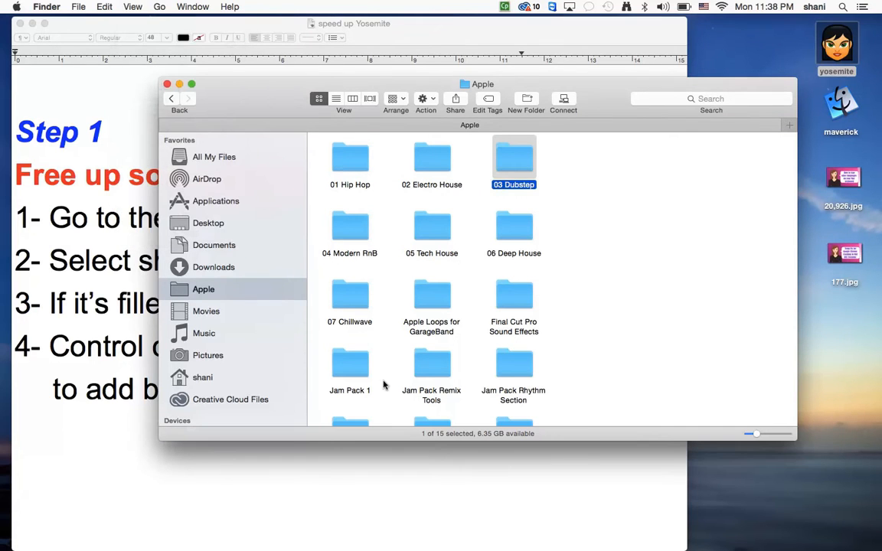
mouse_move(497, 441)
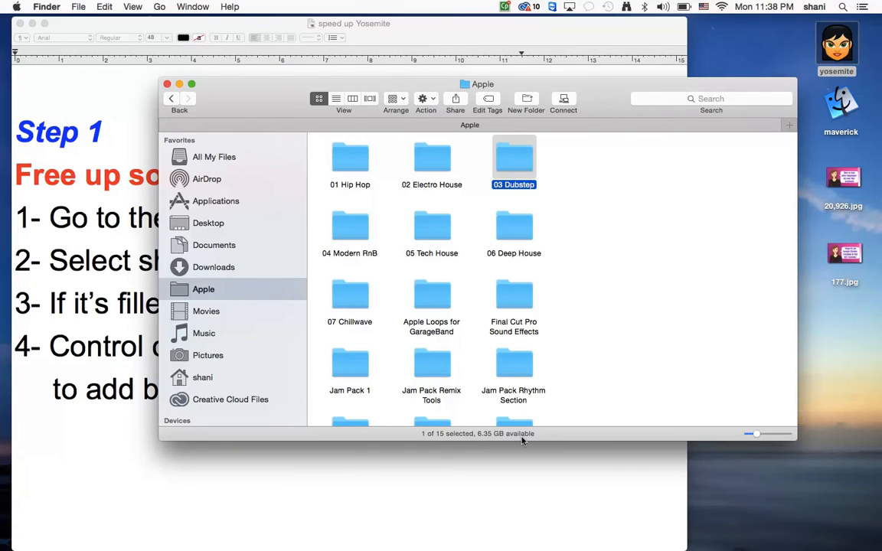
mouse_move(435, 441)
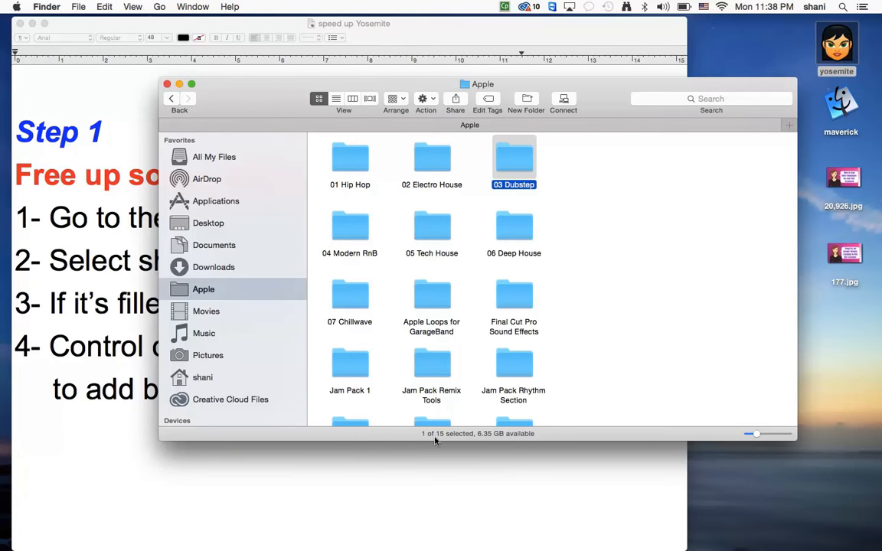
mouse_move(524, 441)
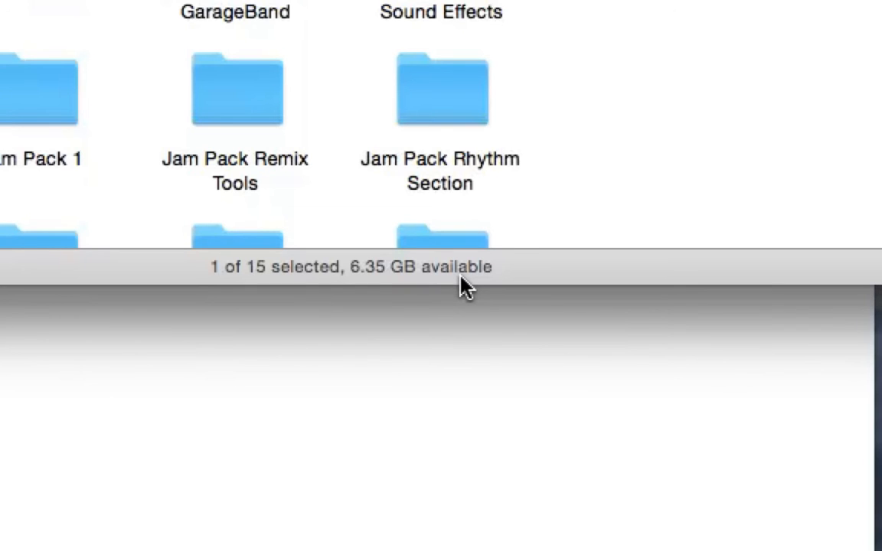
mouse_move(447, 277)
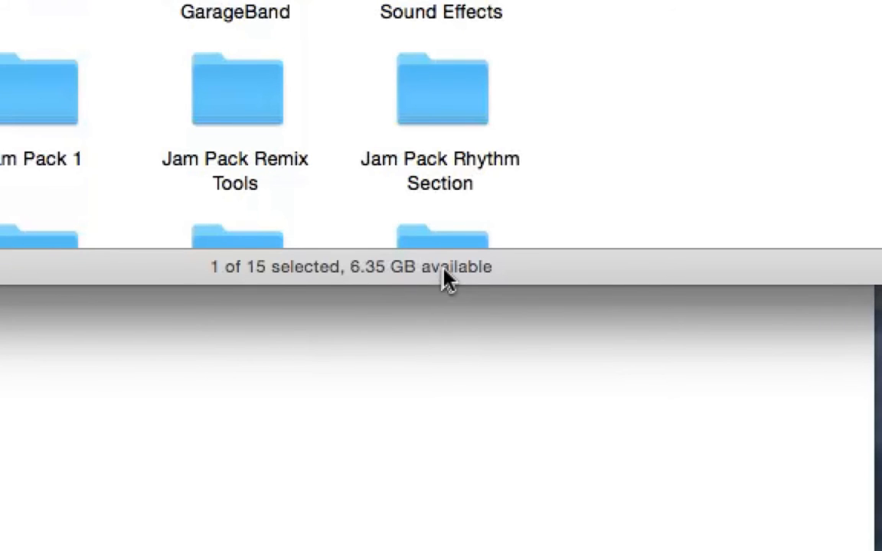
mouse_move(377, 315)
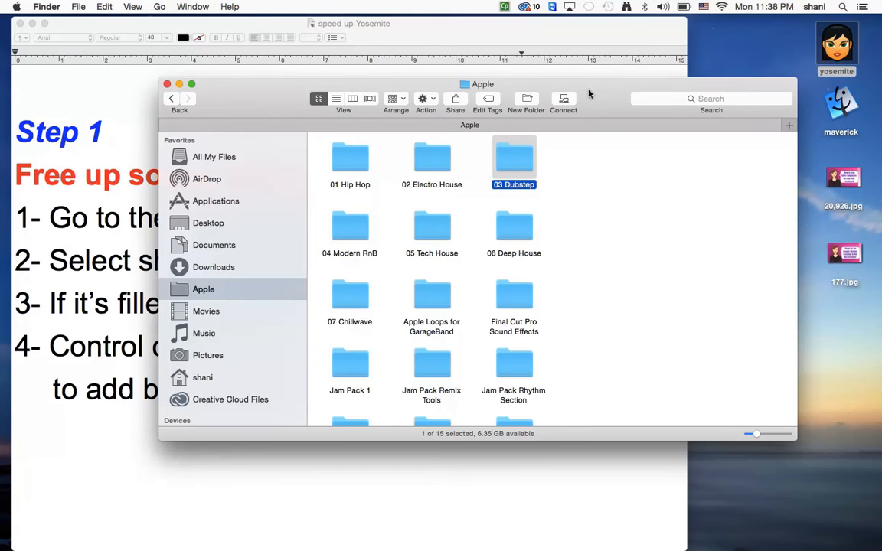
mouse_move(612, 107)
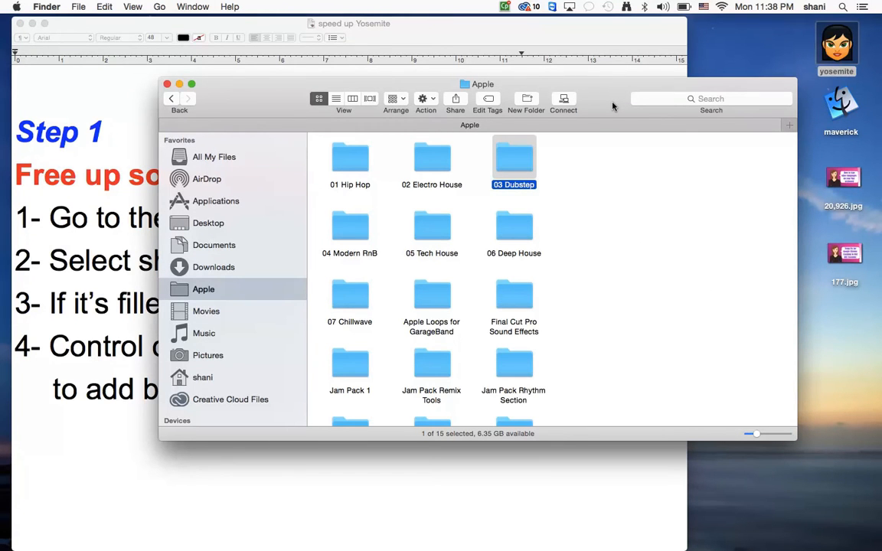
mouse_move(573, 128)
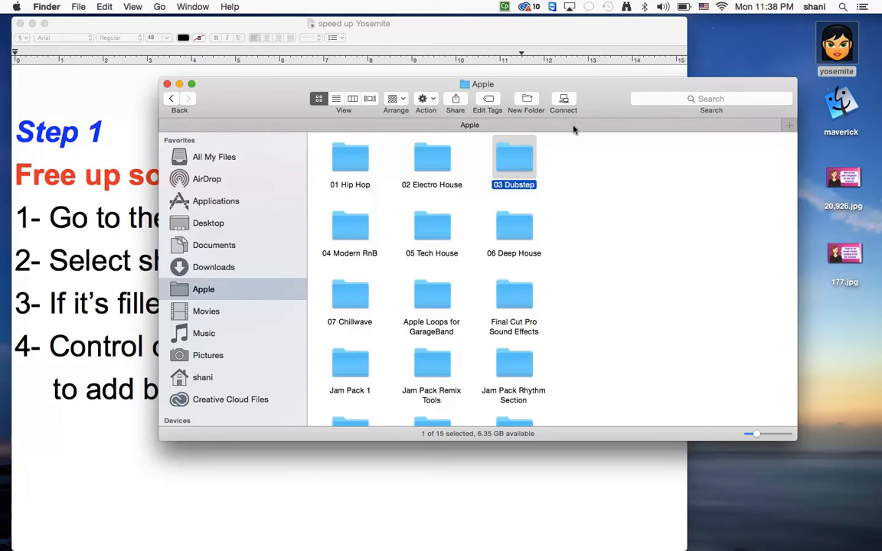
Step: Bring up the Customize Toolbar sheet for the Apple Finder window
right_click(575, 129)
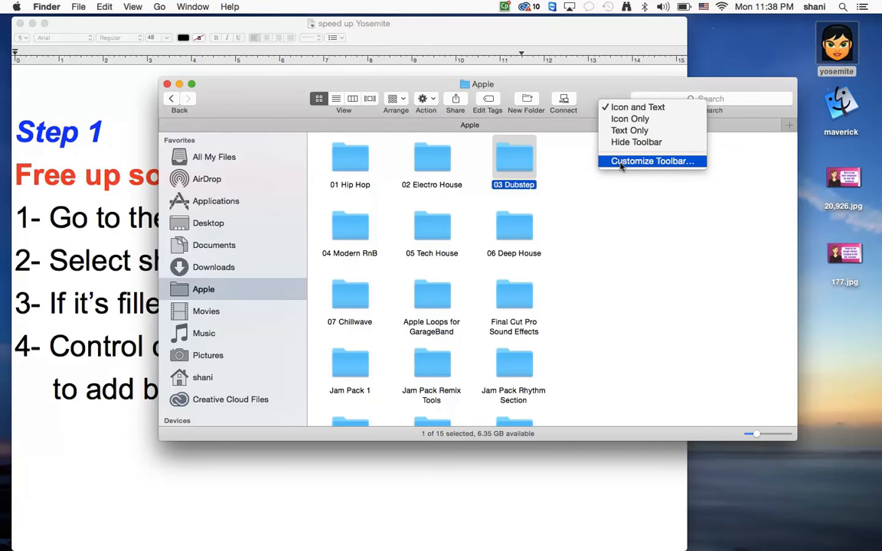
click(653, 161)
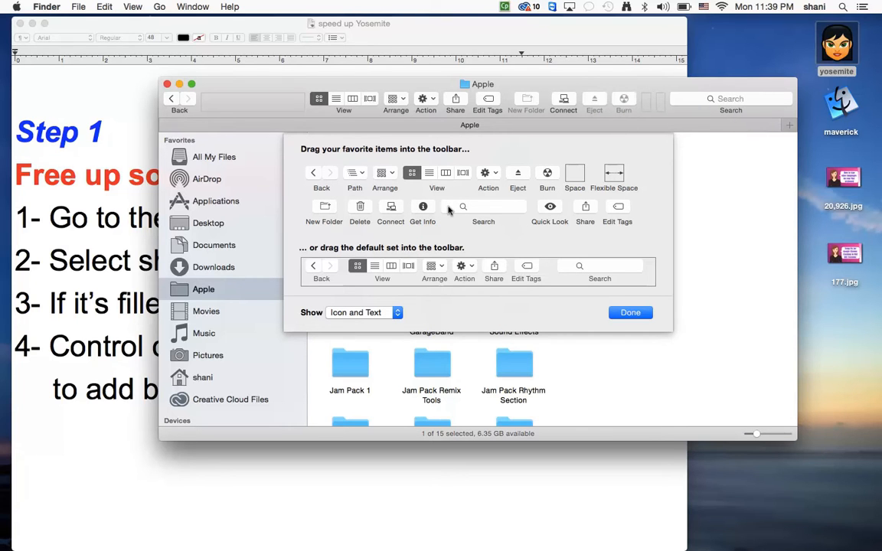
mouse_move(355, 183)
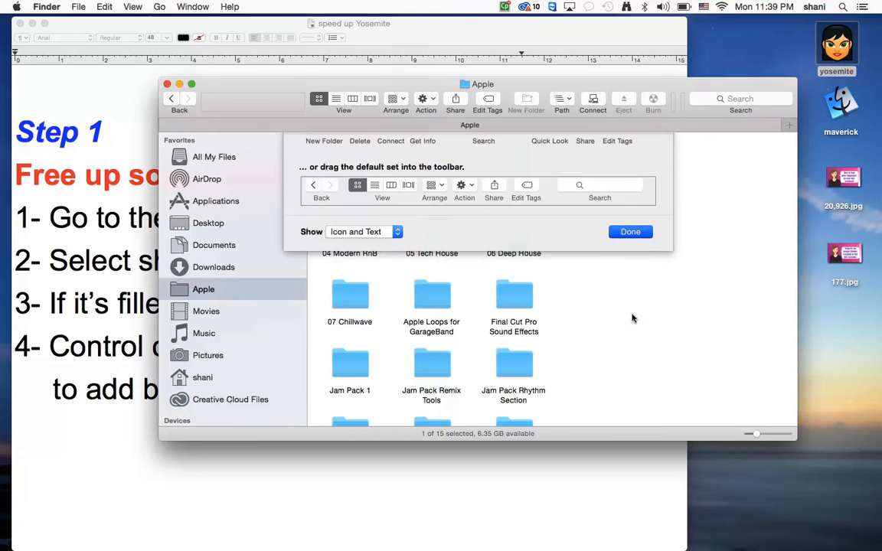
Step: Finish customizing the toolbar, select 02 Electro House and show Apple's folder hierarchy via Path
click(631, 231)
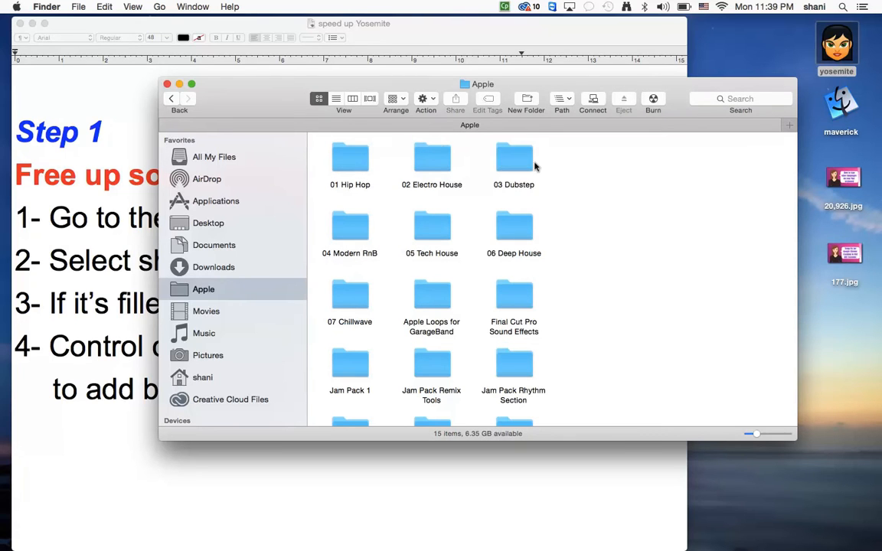
click(431, 157)
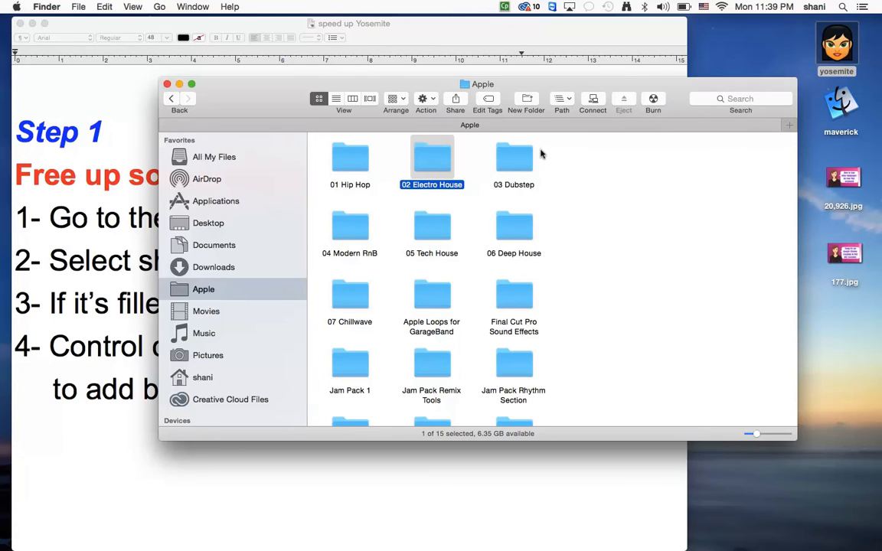
click(561, 98)
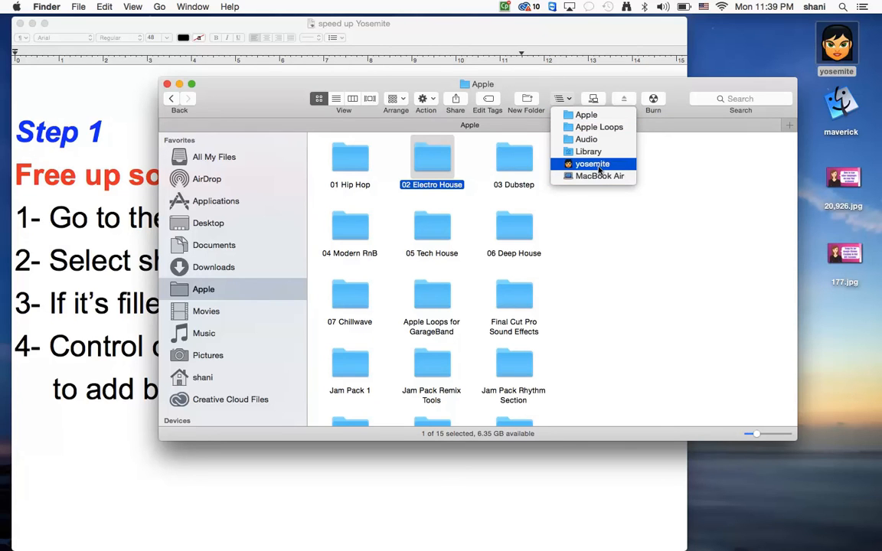
mouse_move(588, 152)
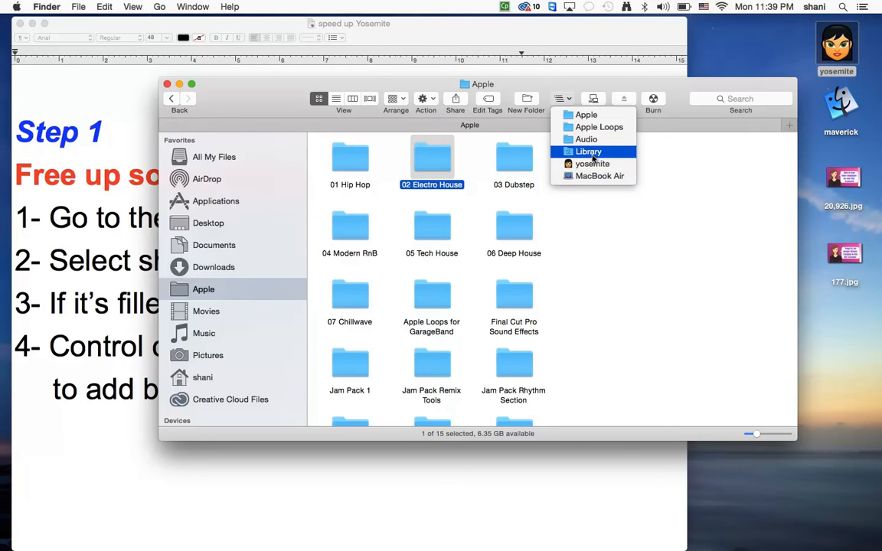
mouse_move(599, 128)
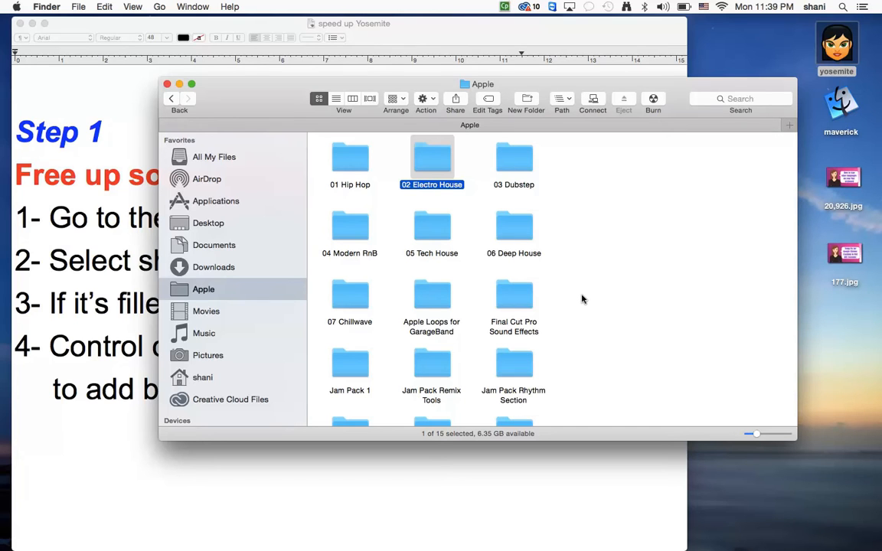
mouse_move(629, 244)
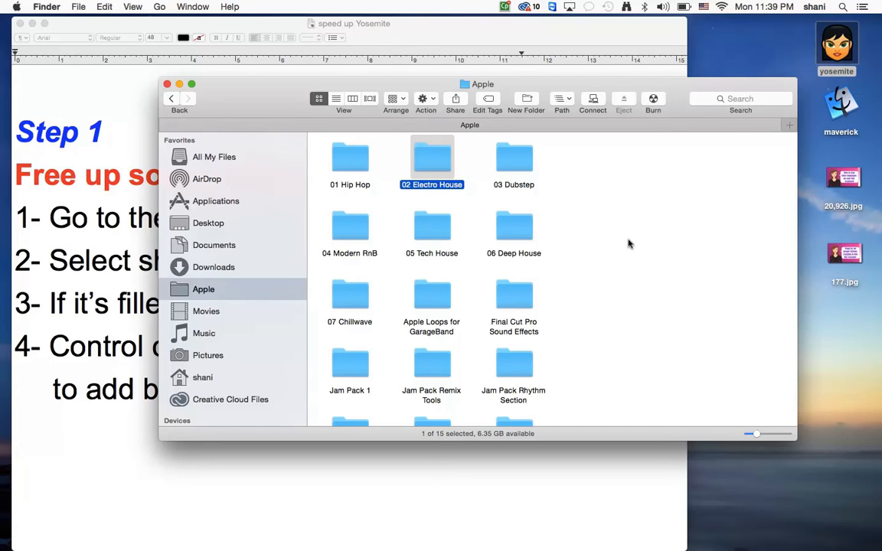
mouse_move(386, 116)
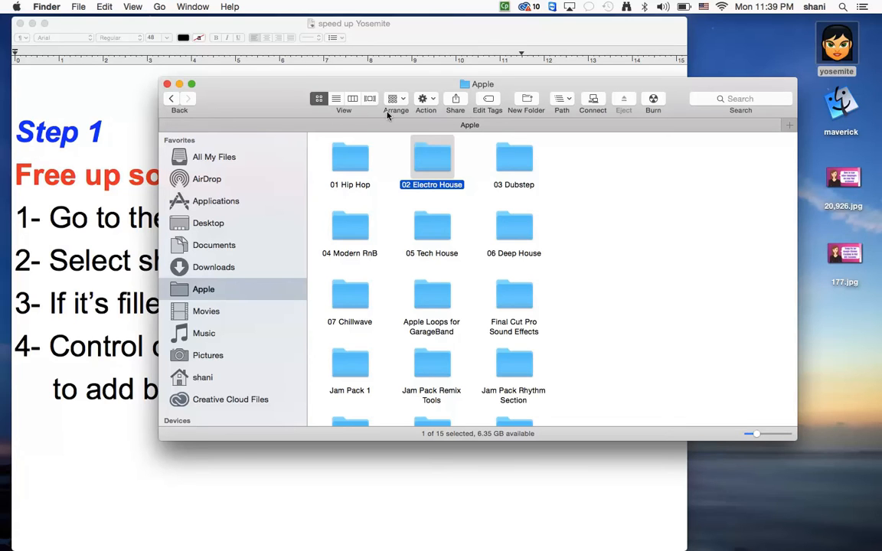
mouse_move(322, 59)
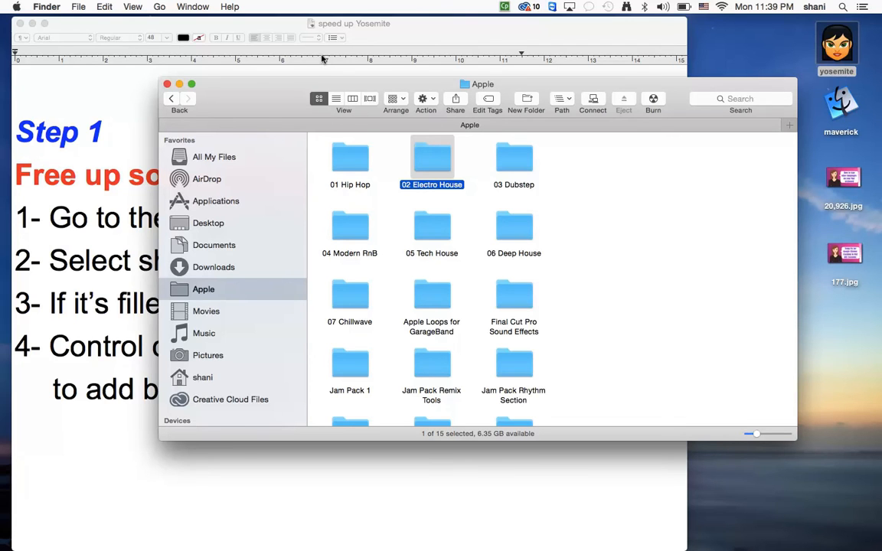
right_click(343, 98)
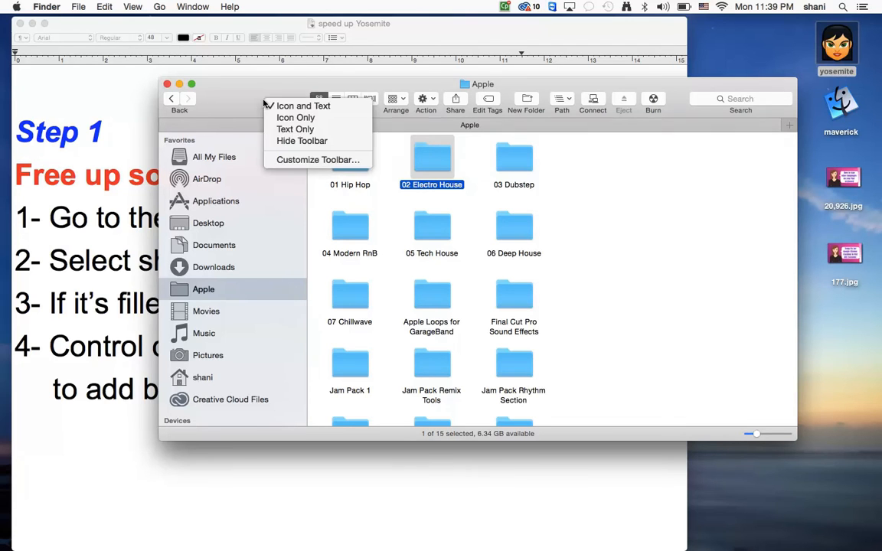
click(294, 116)
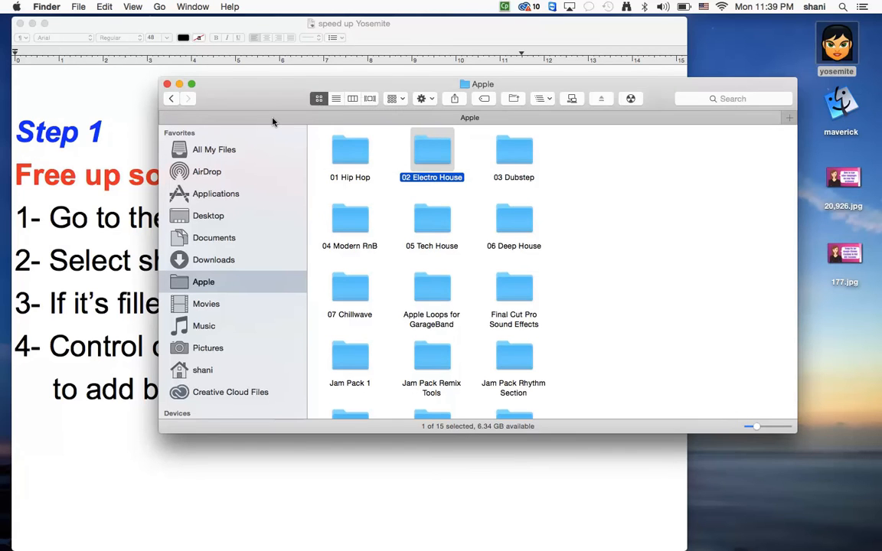
right_click(272, 99)
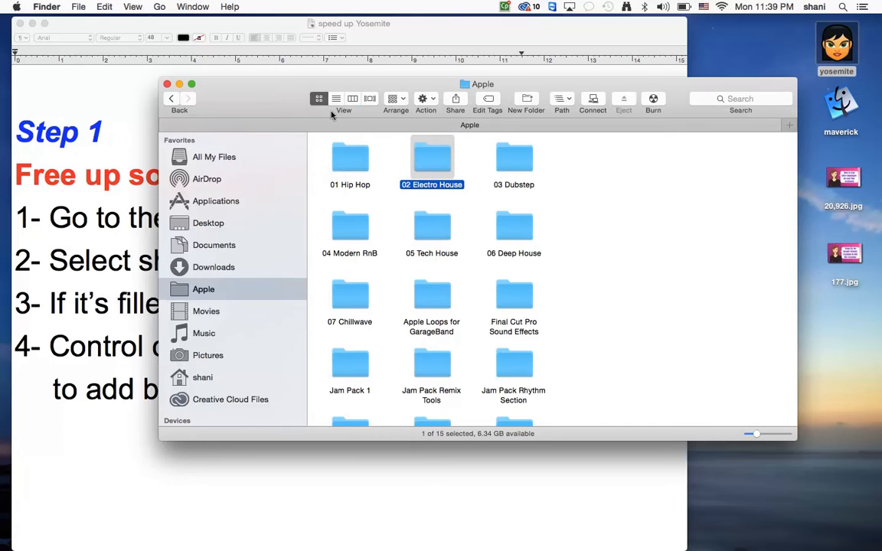
mouse_move(672, 117)
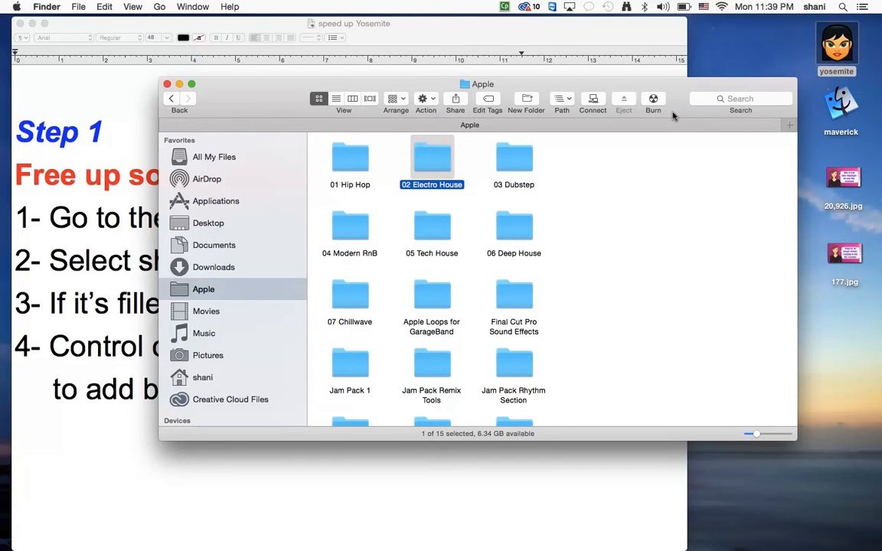
mouse_move(557, 257)
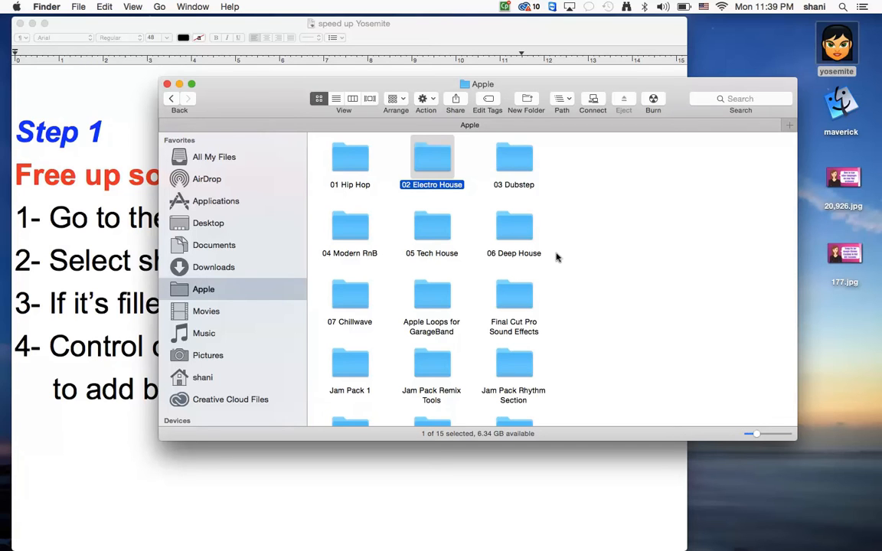
mouse_move(199, 116)
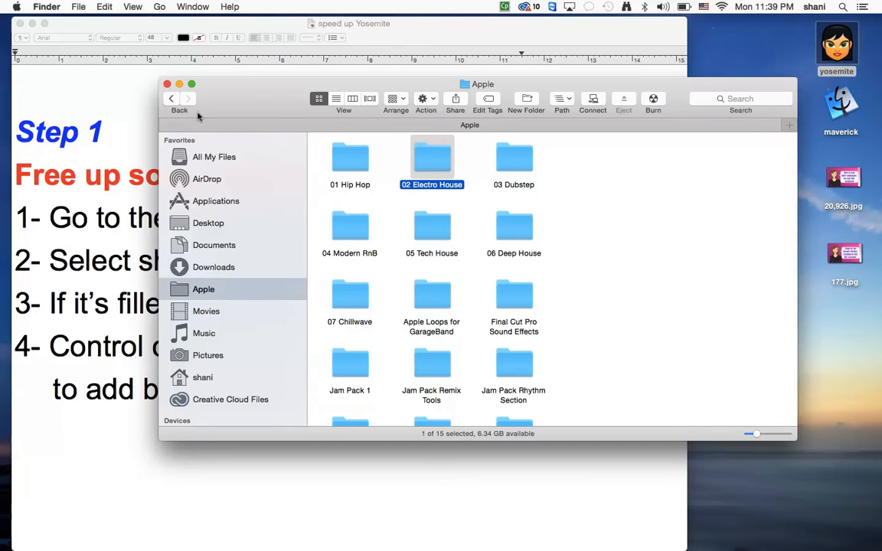
Step: Return to the notes at Step 2 on transparency and bring up the Apple menu
click(167, 82)
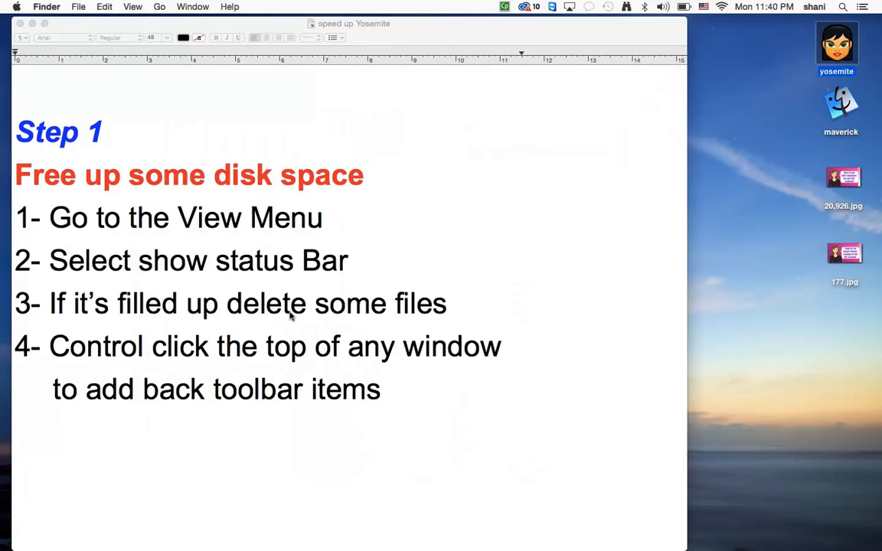
scroll(down, 3)
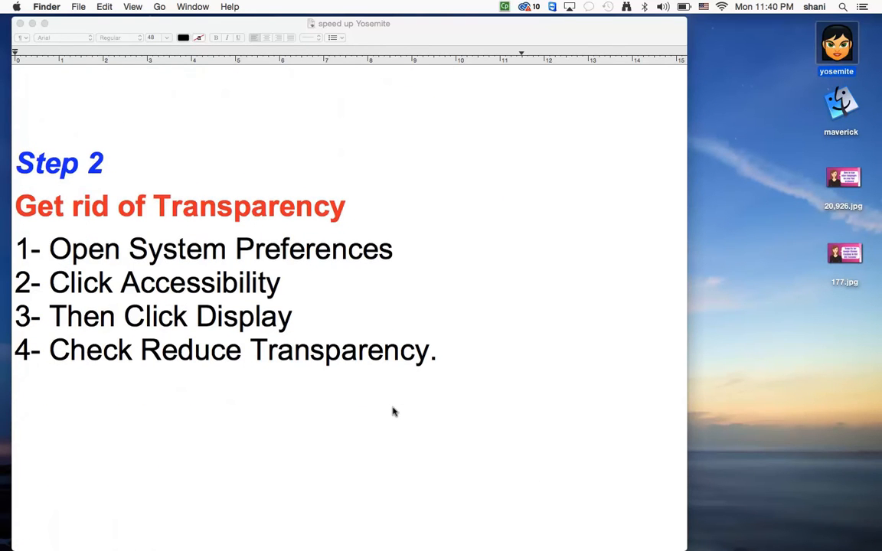
click(15, 6)
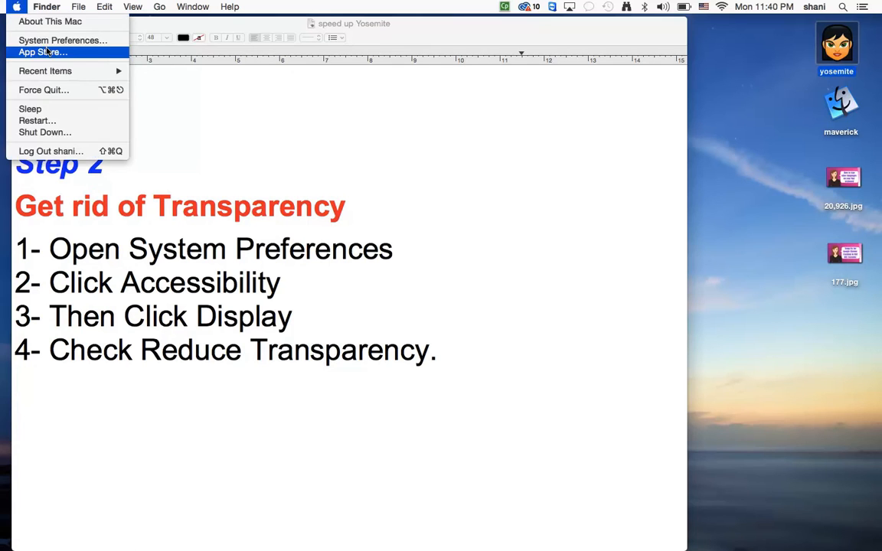
Step: In System Preferences, find Accessibility via 'acc' and turn on Reduce transparency under Display
click(63, 40)
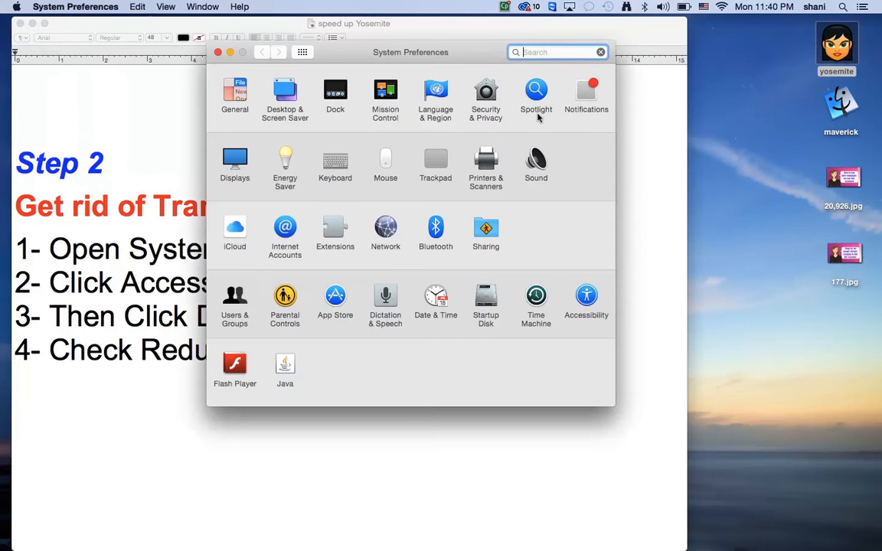
text(acc)
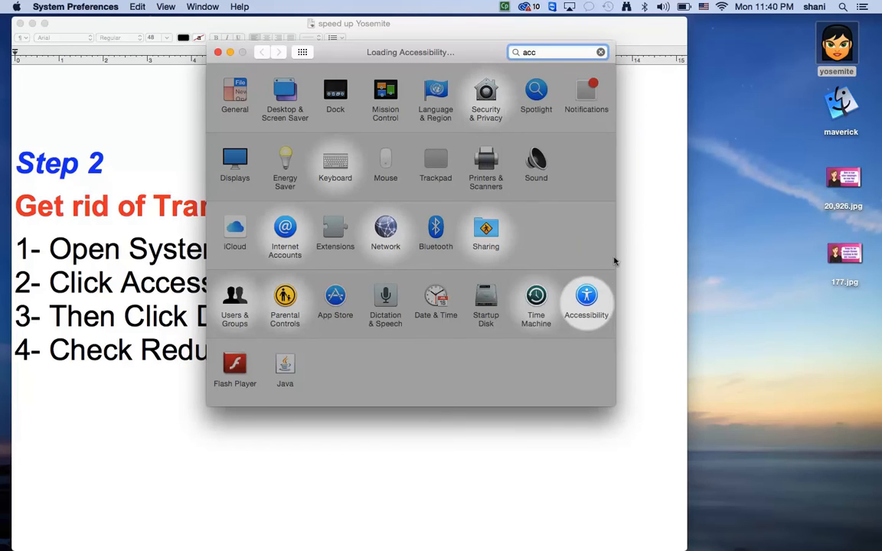
click(585, 299)
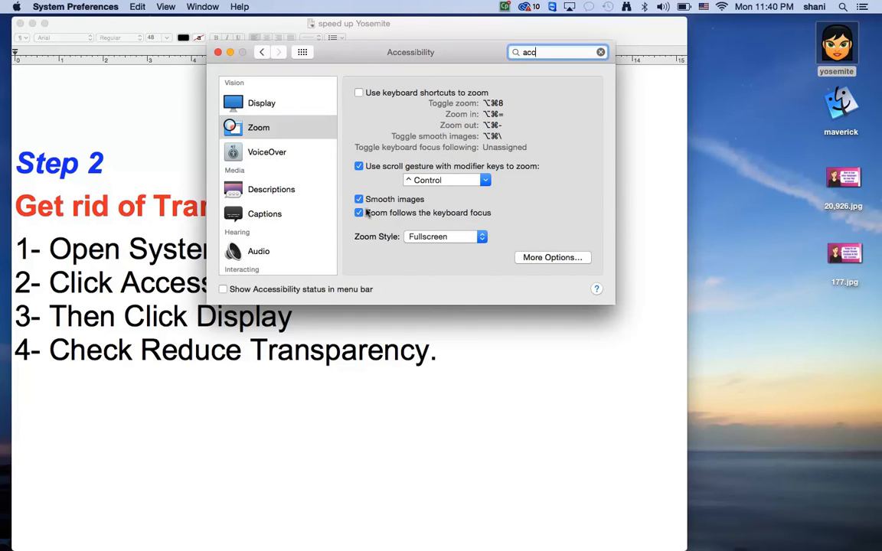
mouse_move(364, 52)
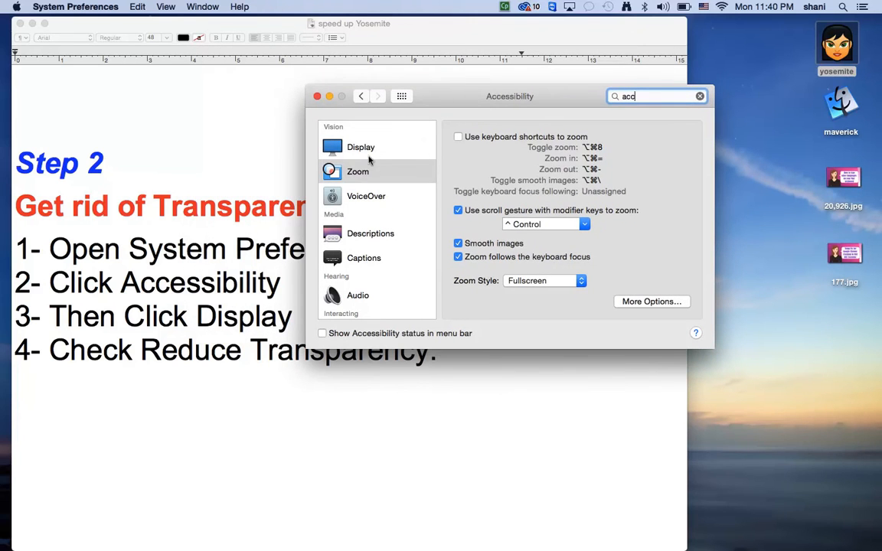
click(361, 147)
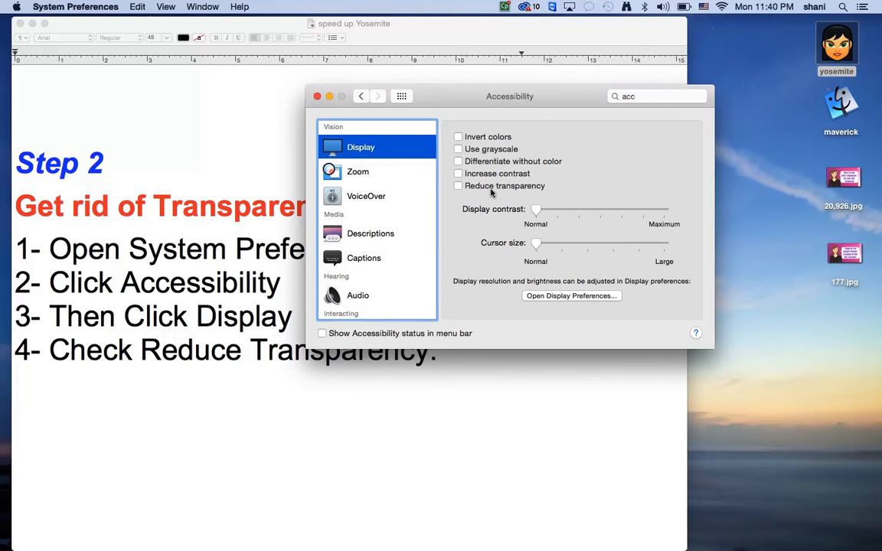
click(458, 187)
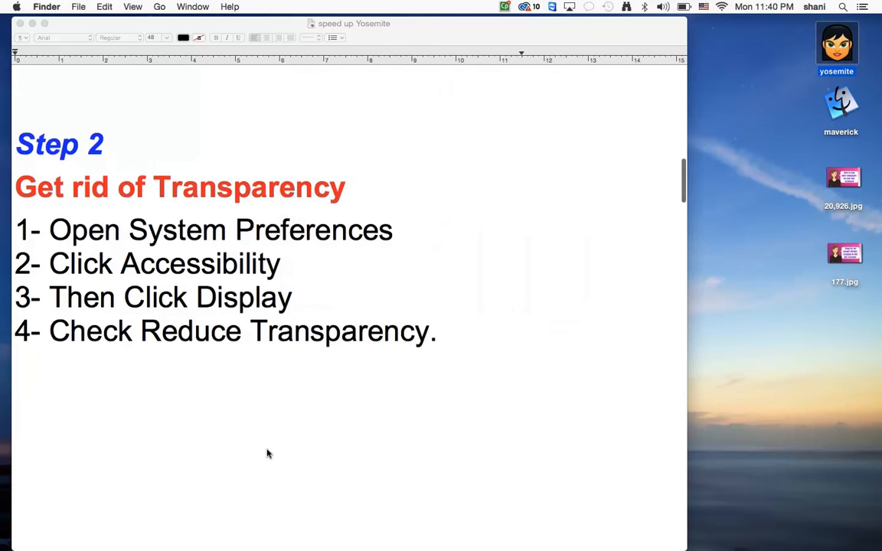
Step: Move to the Step 3 notes and launch iTunes from the Dock
scroll(down, 3)
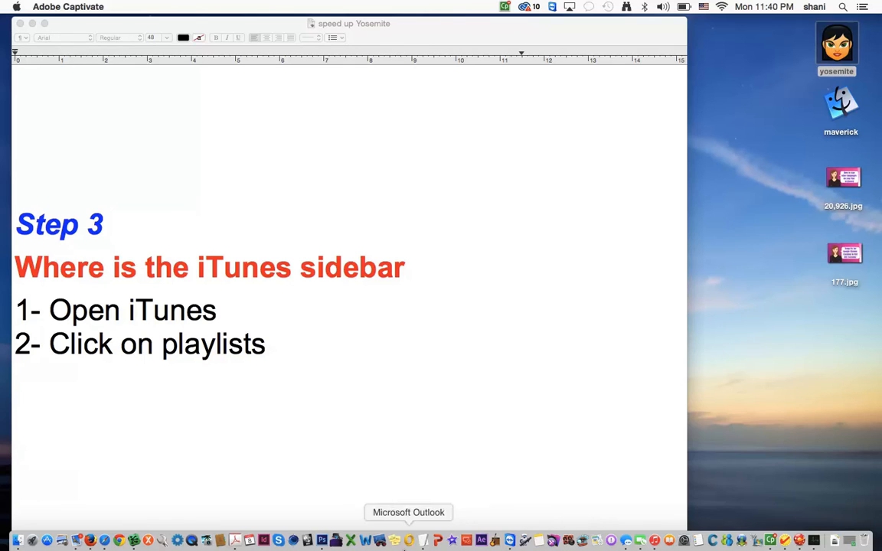
mouse_move(523, 539)
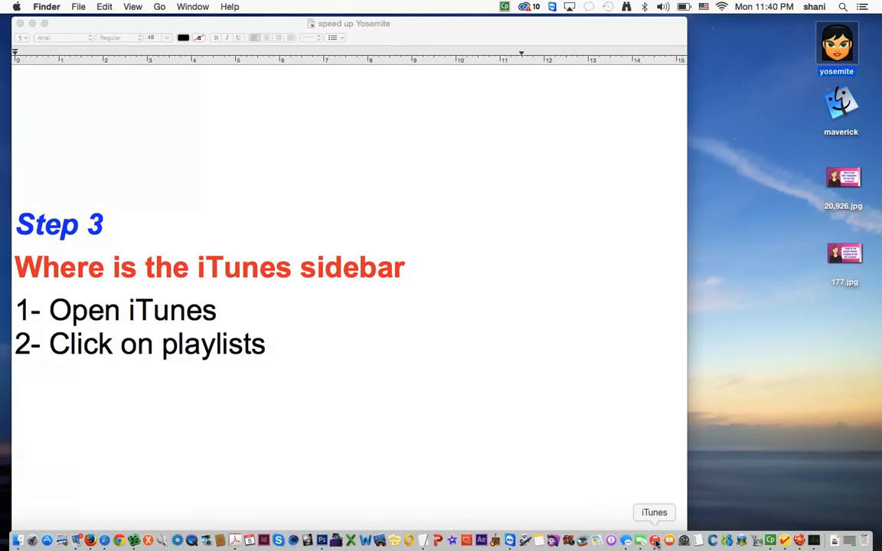
click(654, 540)
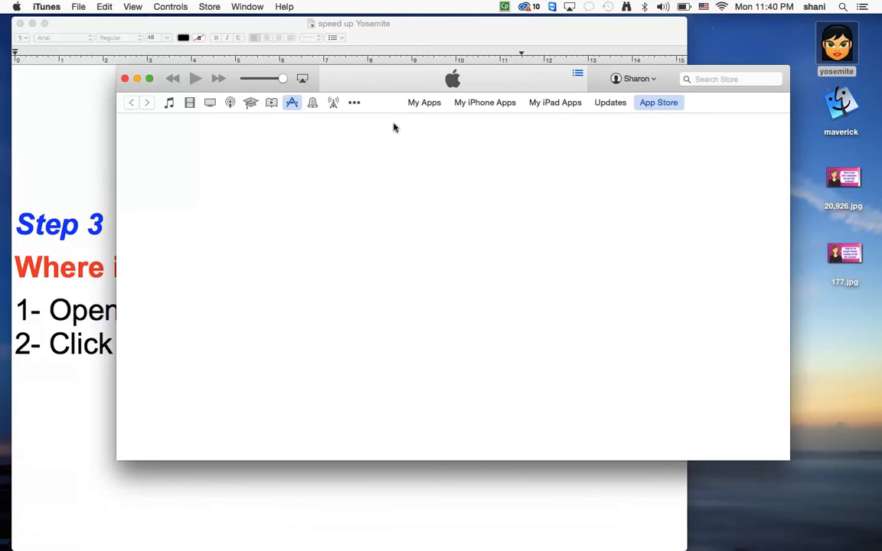
click(659, 101)
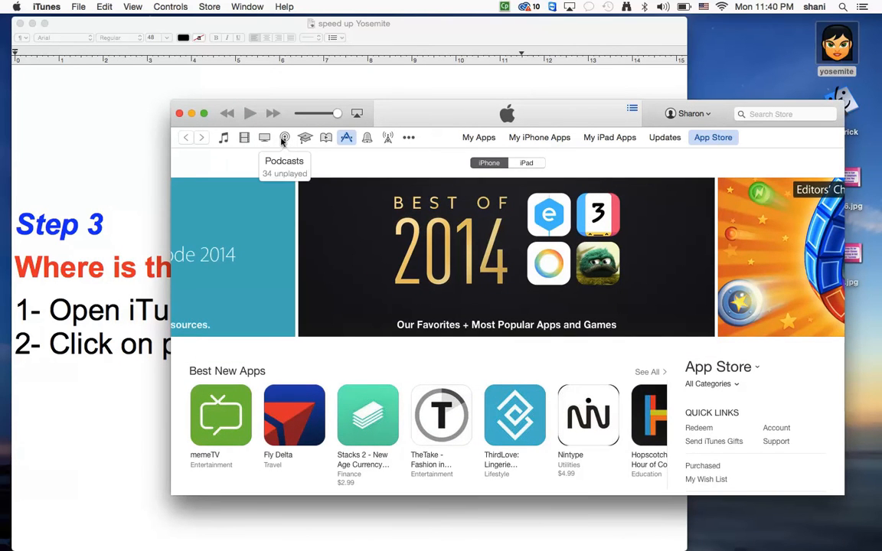
mouse_move(346, 138)
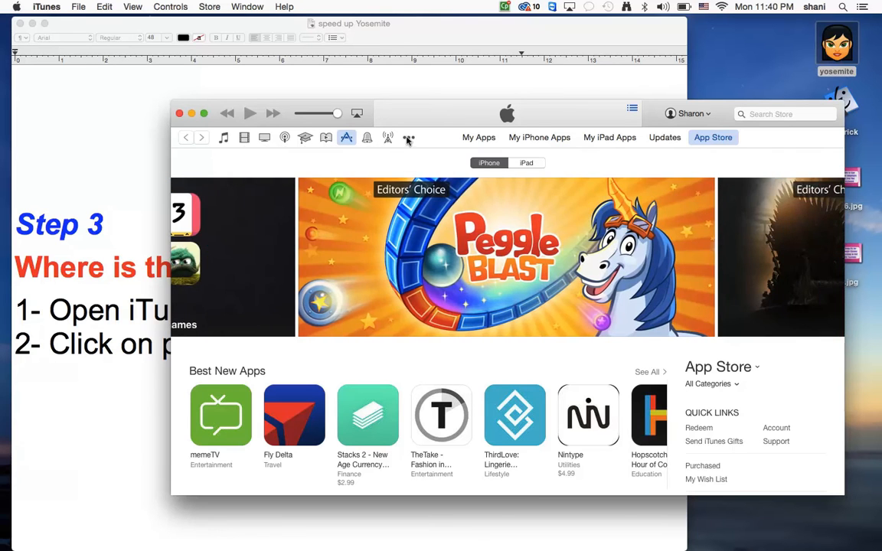
click(407, 137)
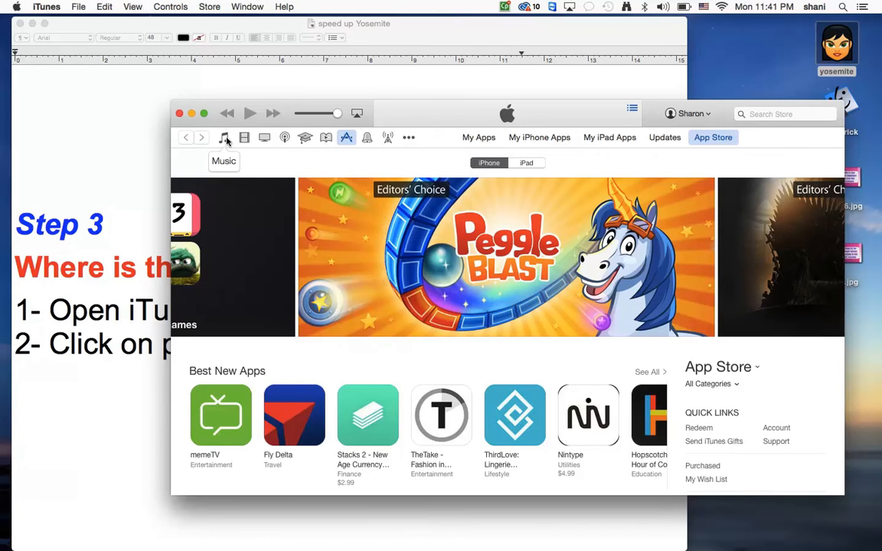
Step: Switch iTunes to the Music Playlists view with the library sidebar, then close iTunes
click(223, 138)
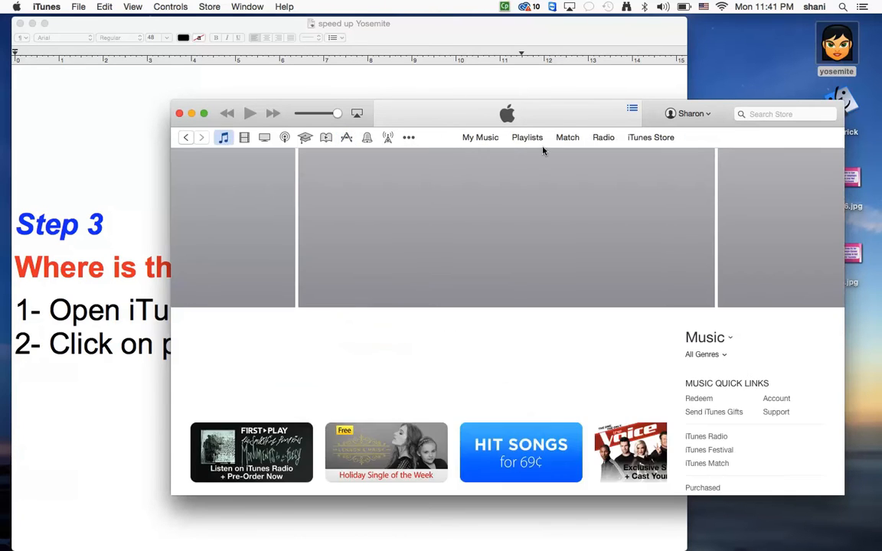
click(527, 138)
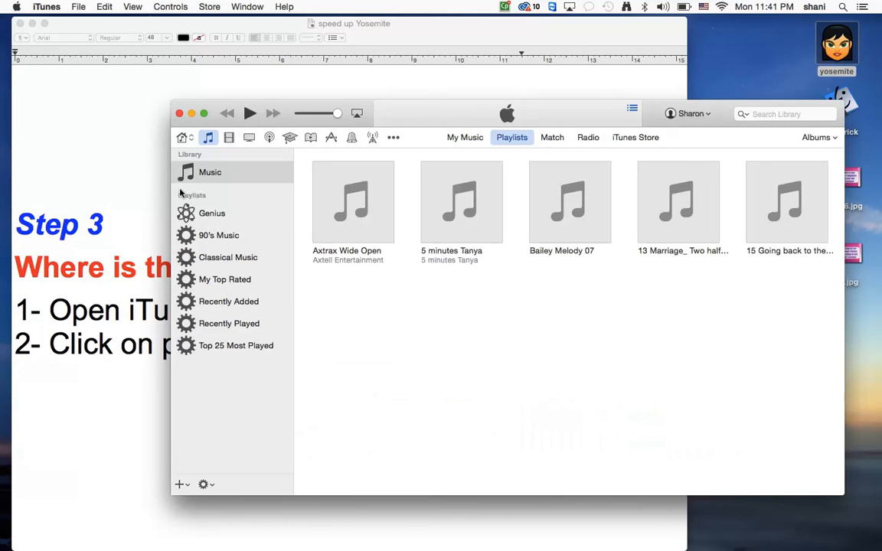
mouse_move(242, 379)
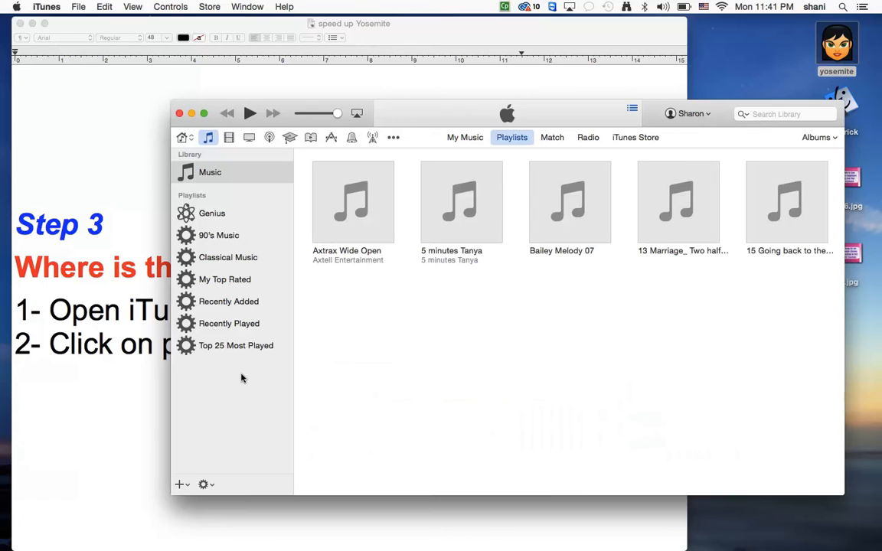
mouse_move(235, 355)
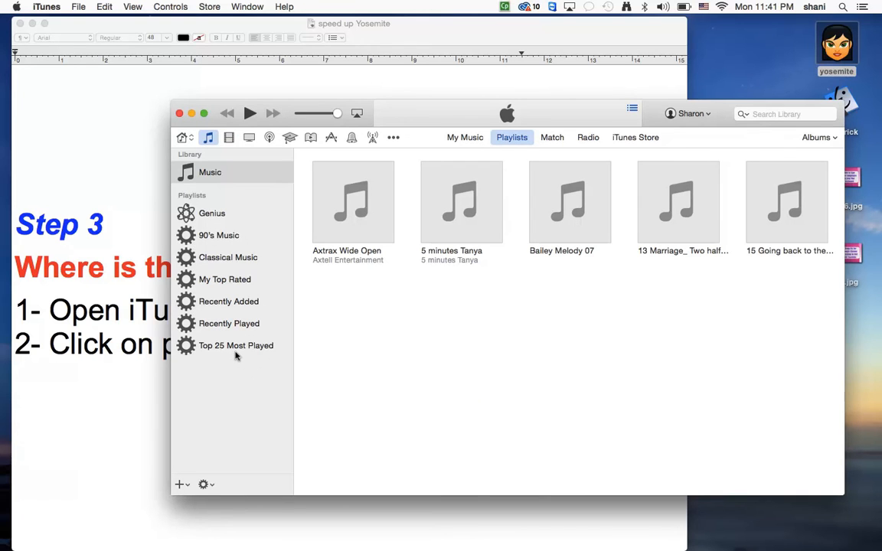
mouse_move(244, 354)
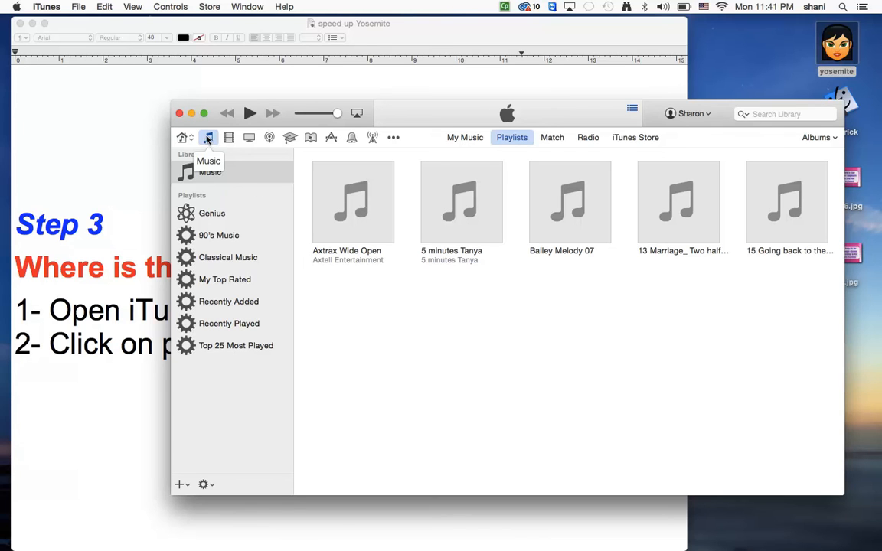
mouse_move(413, 147)
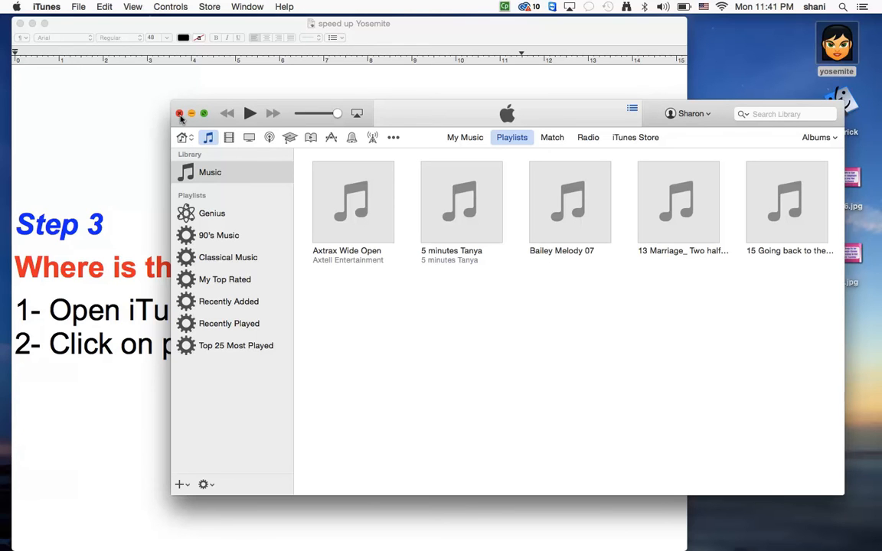
click(181, 113)
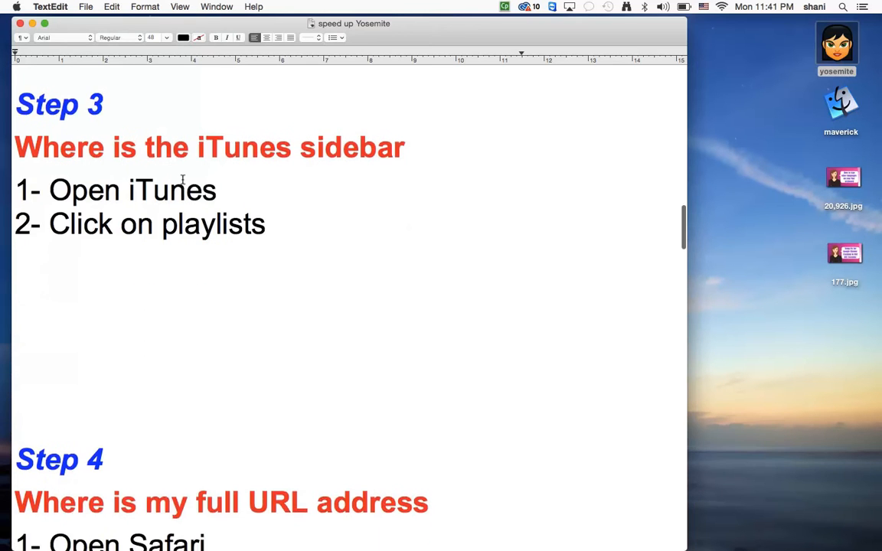
Step: Scroll the notes down to Step 4 on showing the full URL address
scroll(down, 3)
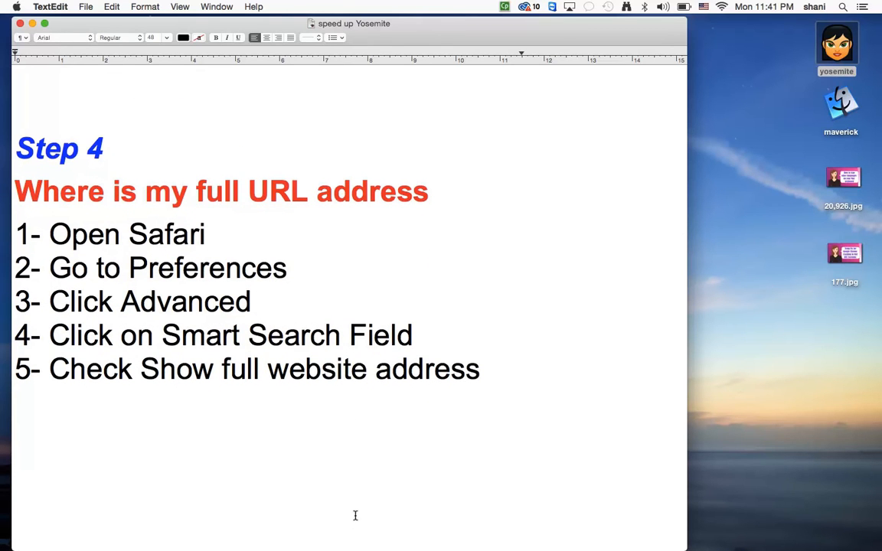
mouse_move(192, 541)
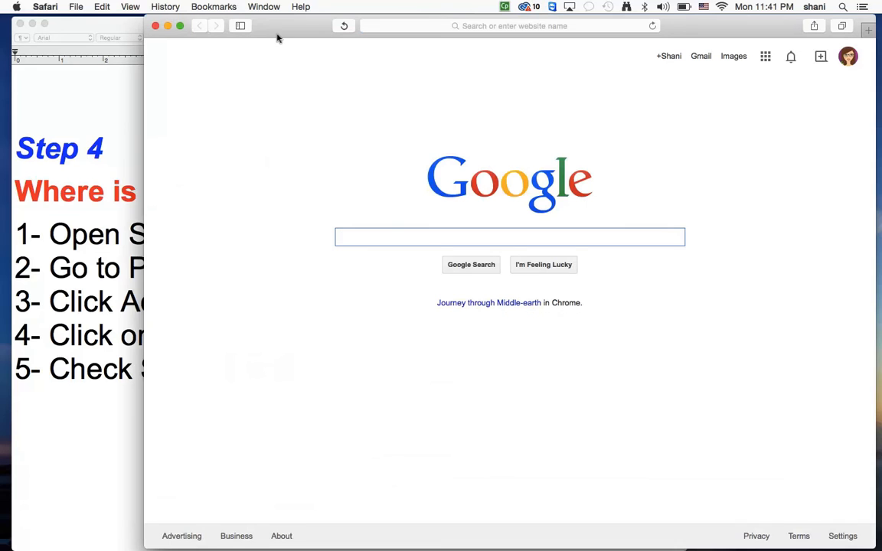
click(44, 6)
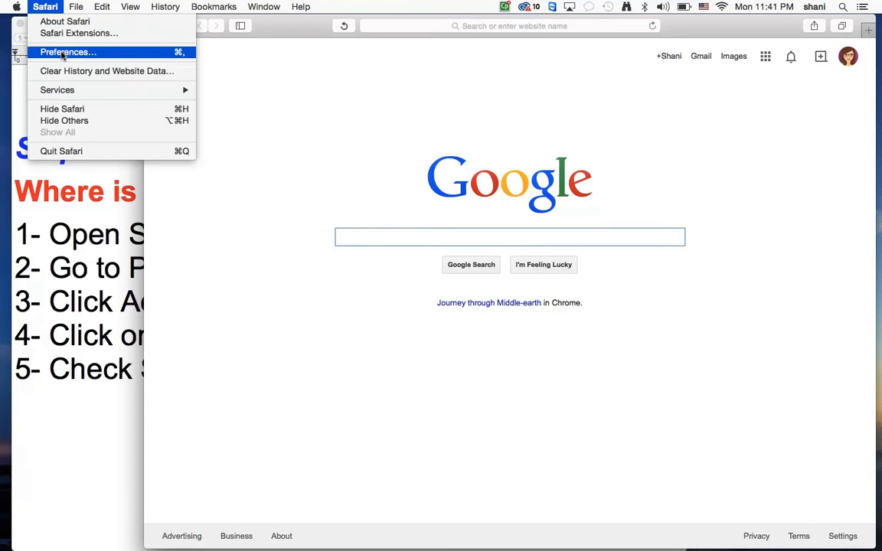
click(68, 52)
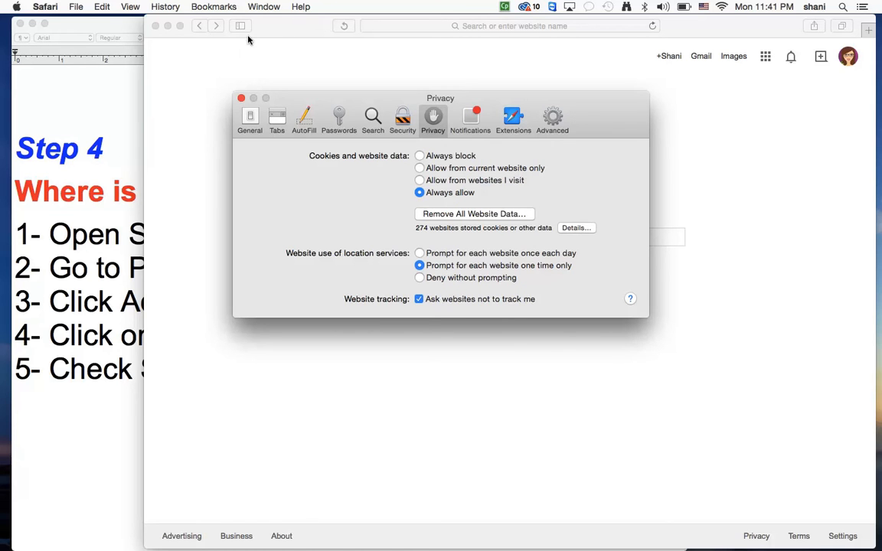
click(242, 98)
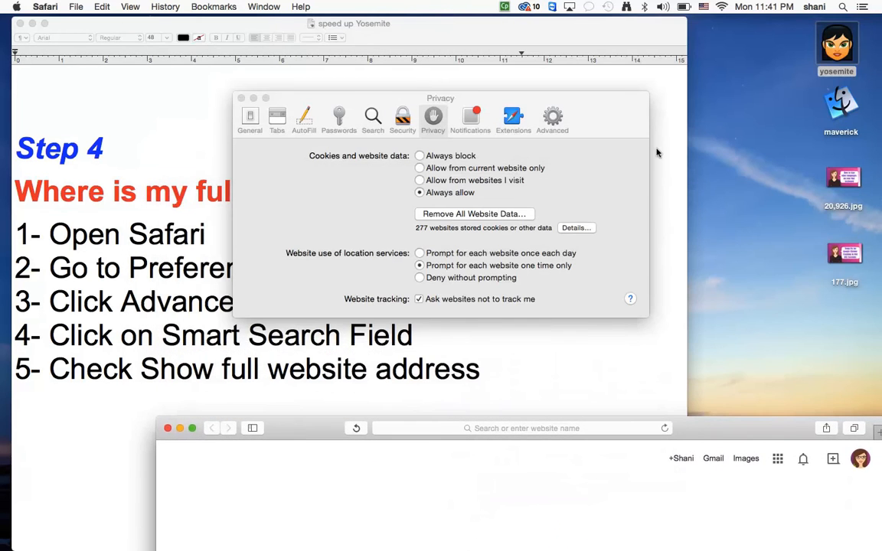
click(551, 116)
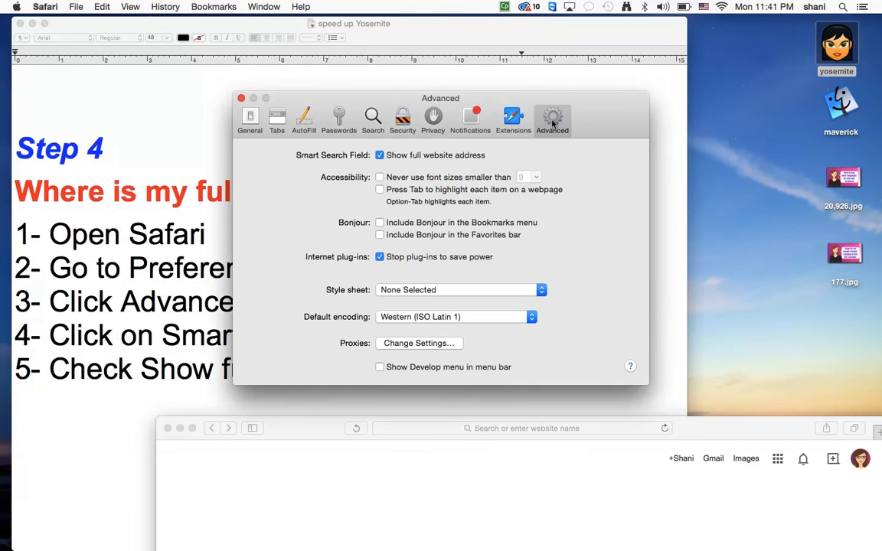
mouse_move(481, 162)
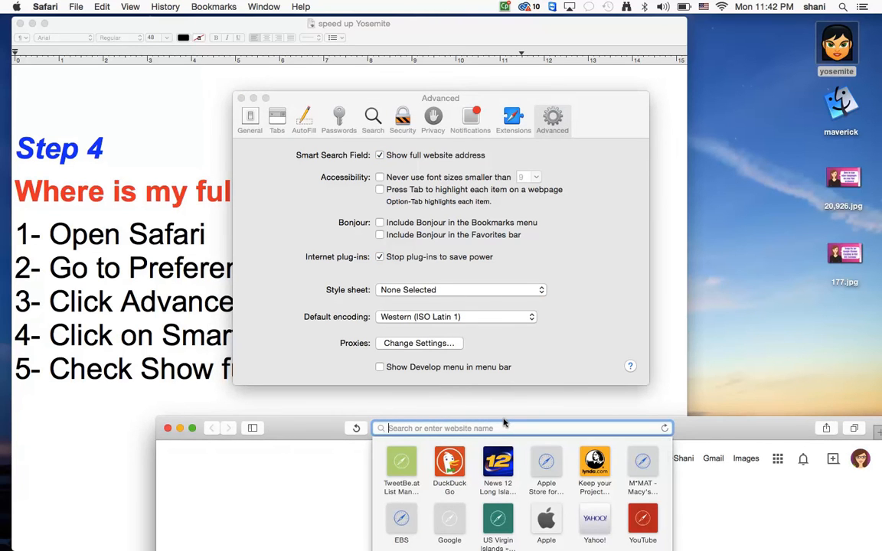
text(www.youtube.com)
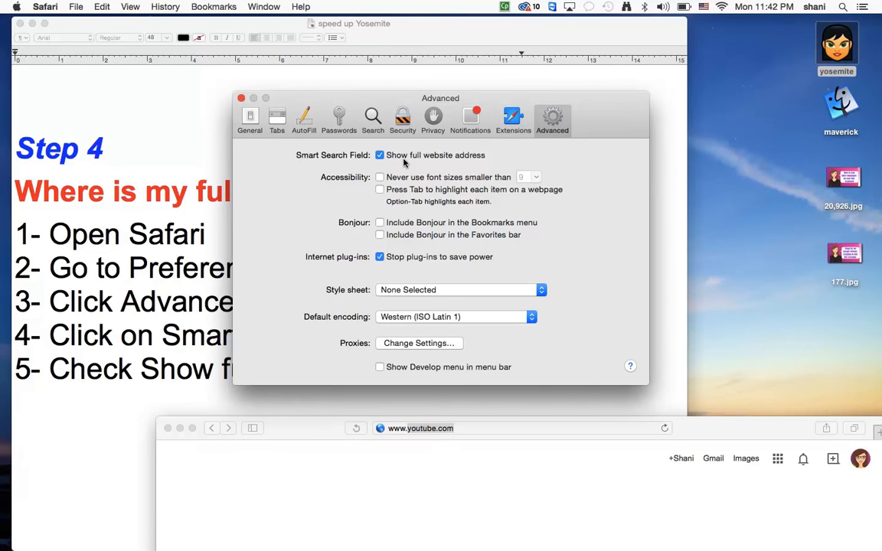
click(242, 98)
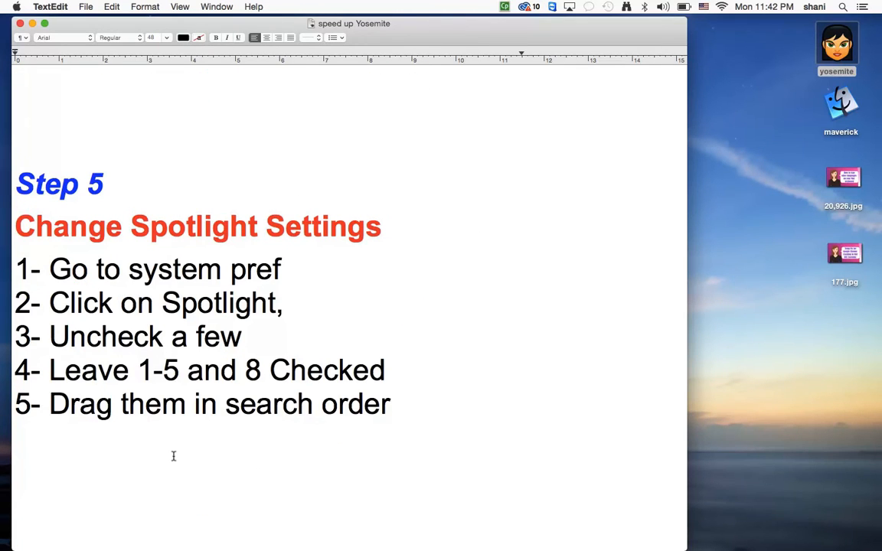
mouse_move(663, 98)
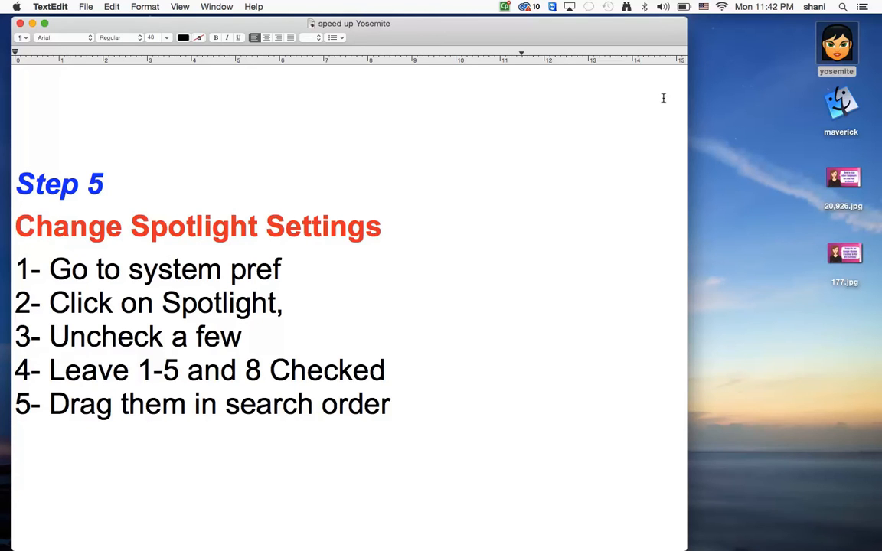
Step: Show the Step 5 Spotlight notes and bring up the Apple menu for System Preferences
click(843, 6)
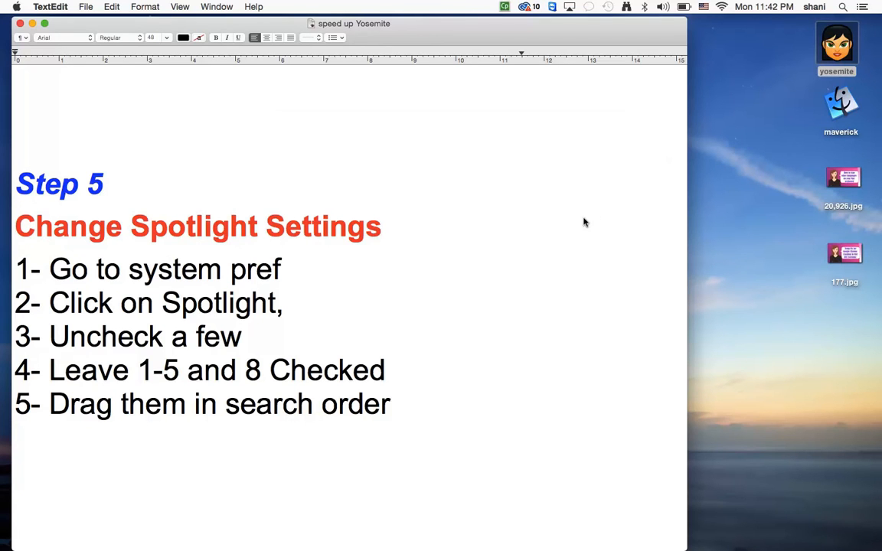
mouse_move(528, 222)
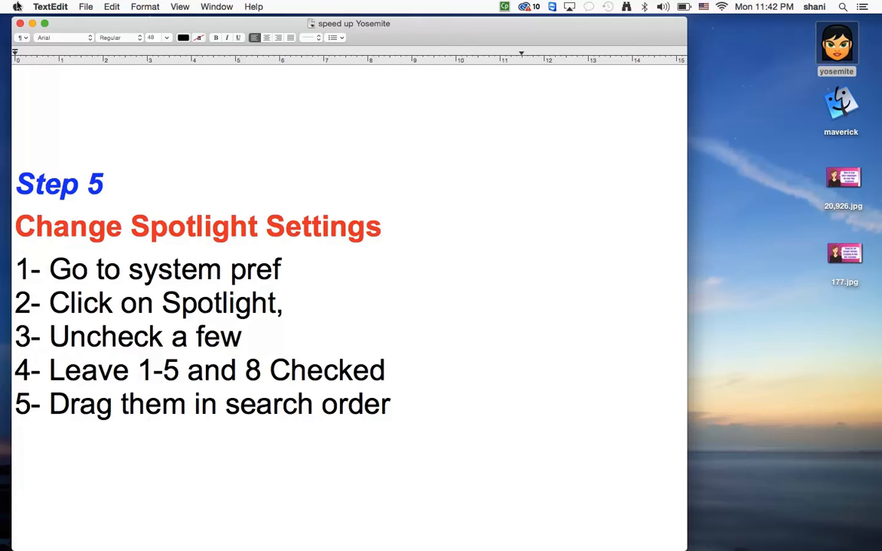
click(15, 6)
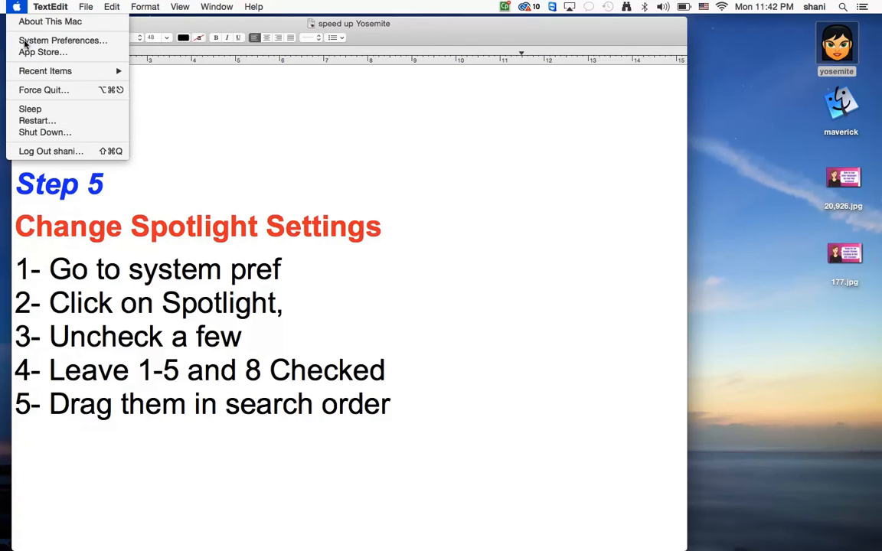
Step: Reach the Spotlight pane in System Preferences by searching 'spot'
click(62, 40)
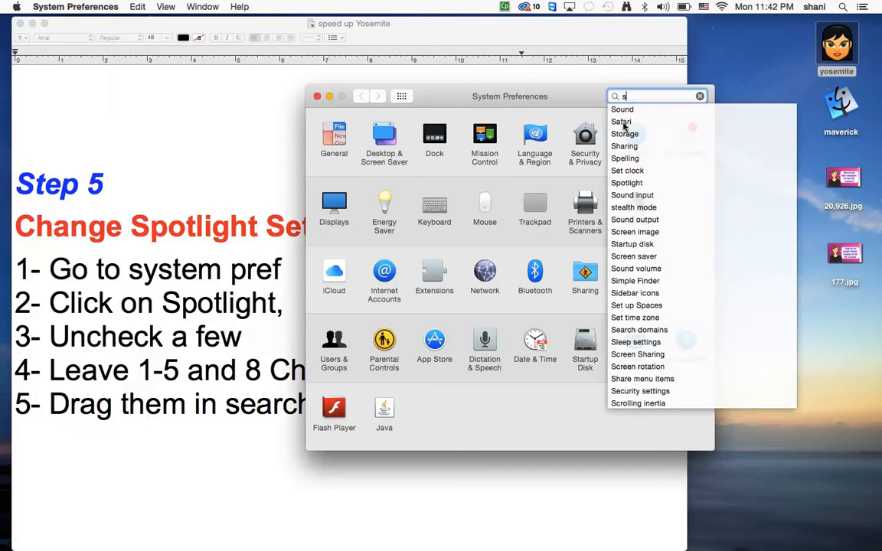
text(pot)
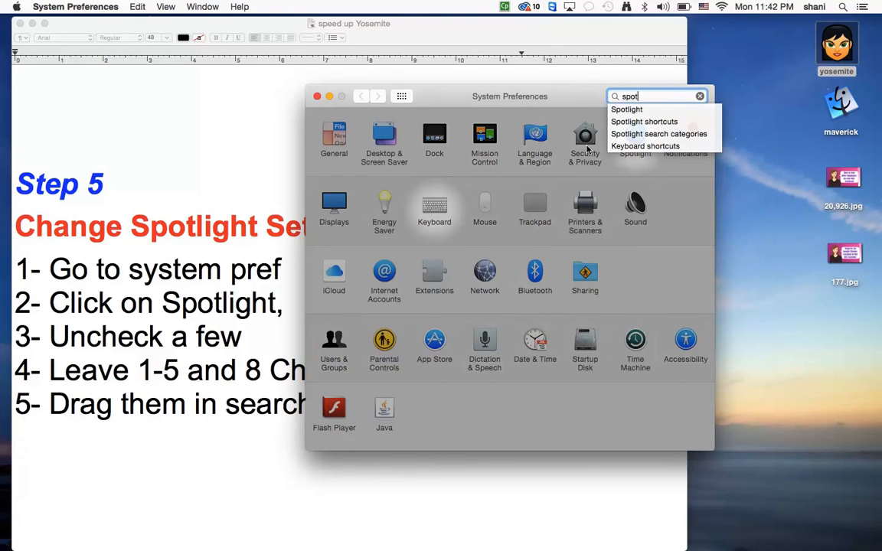
click(626, 109)
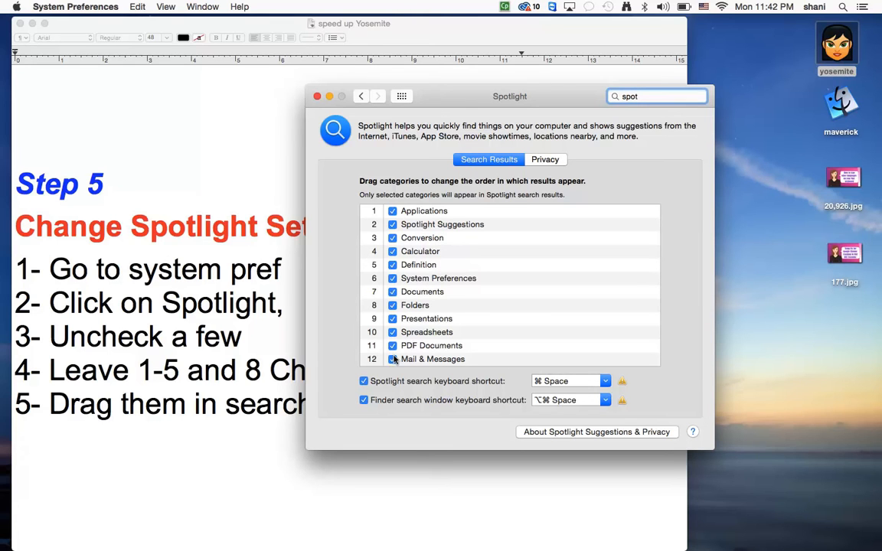
Step: Exclude PDF Documents and Mail & Messages from Spotlight search results
click(392, 359)
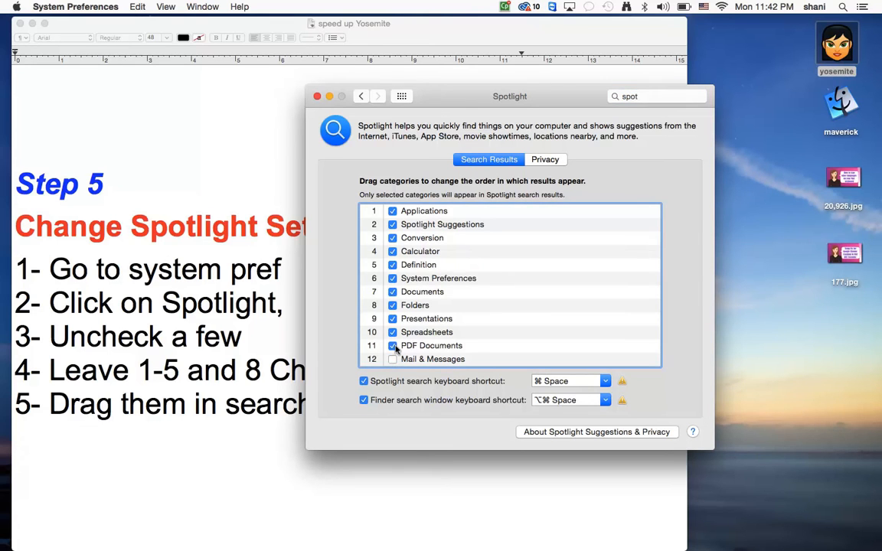
click(392, 346)
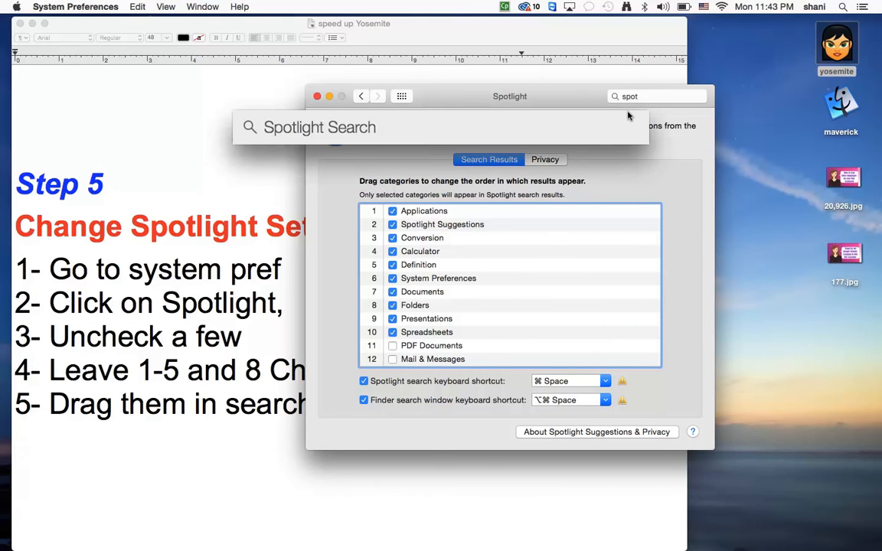
Step: Query 2+2 in Spotlight to get 4, then dismiss the search
text(2+)
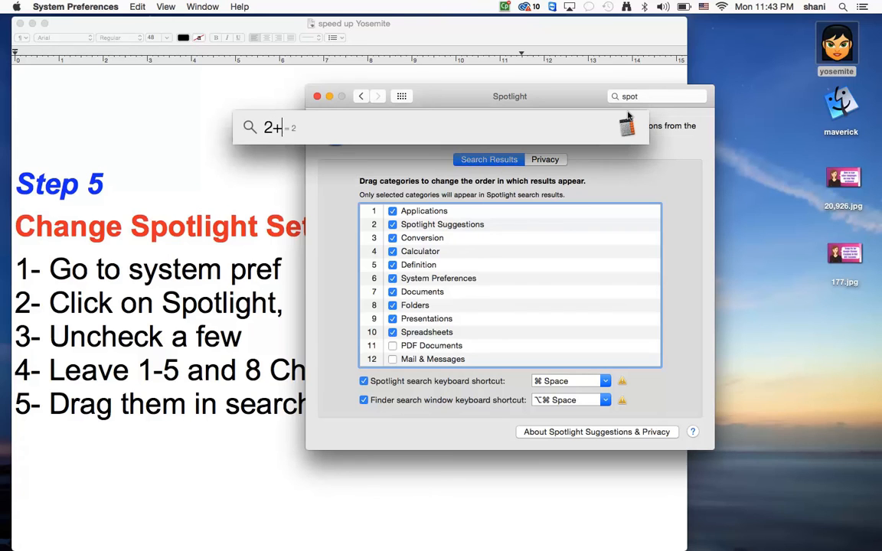
text(2)
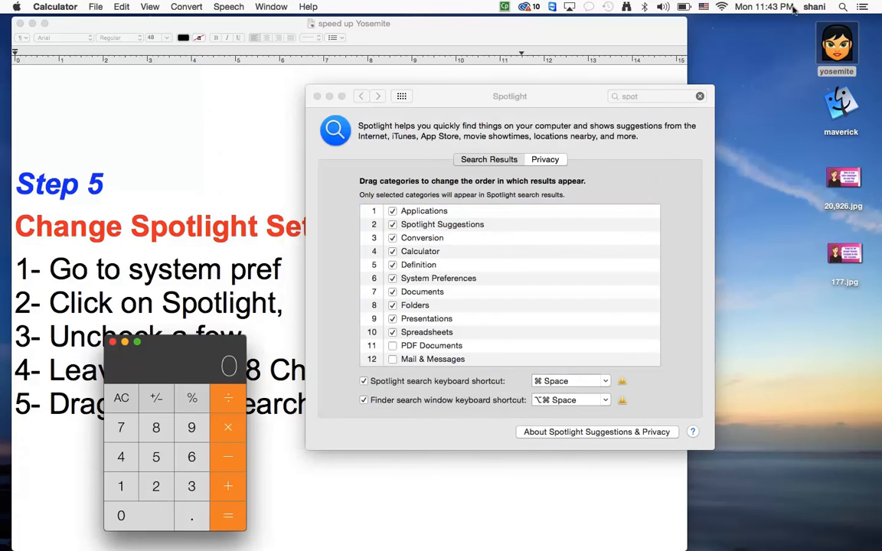
click(508, 288)
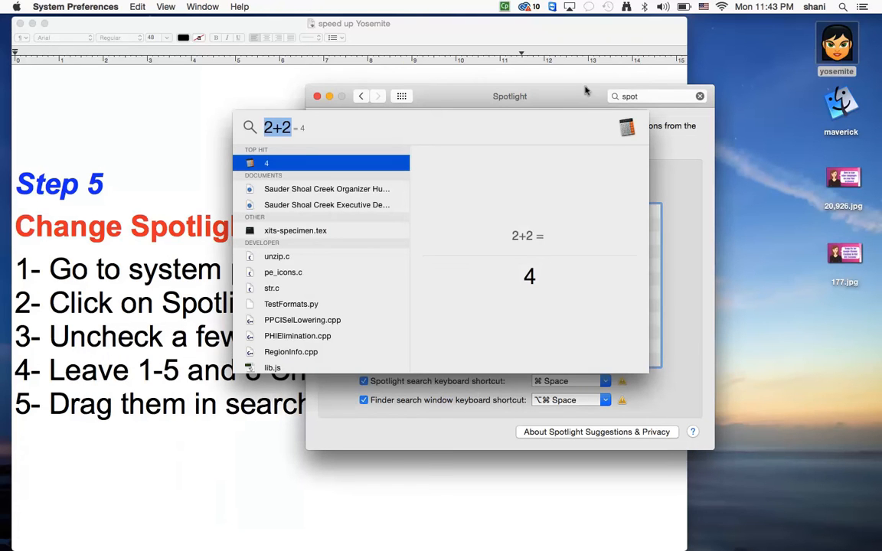
mouse_move(245, 117)
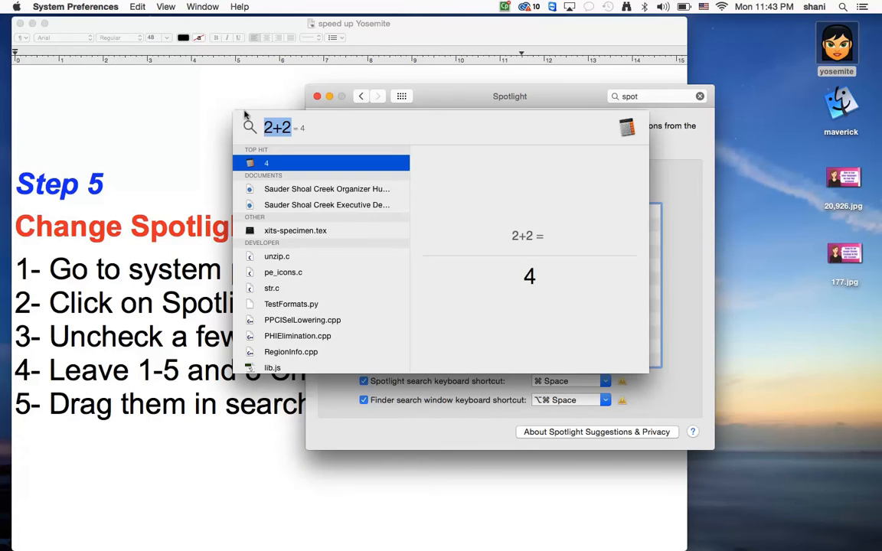
mouse_move(590, 299)
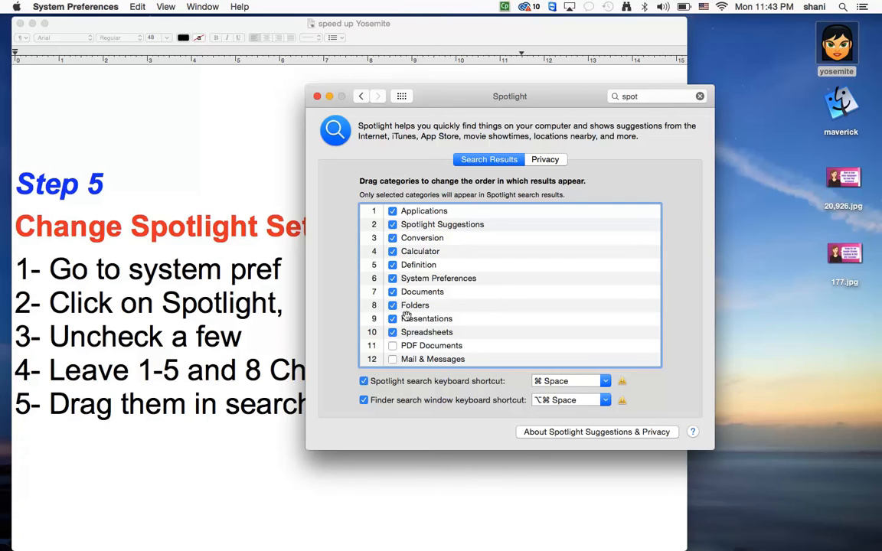
Step: Exclude Presentations, Documents and Contacts from Spotlight results
click(392, 319)
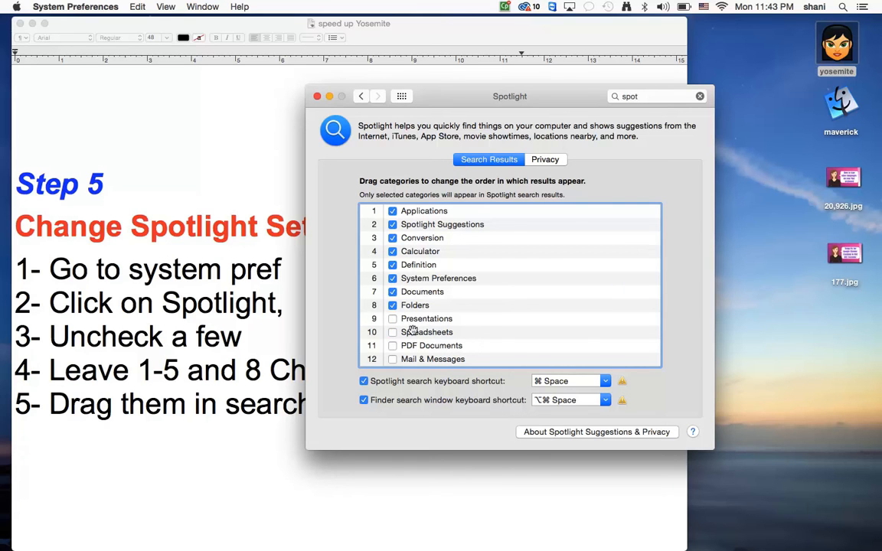
click(392, 291)
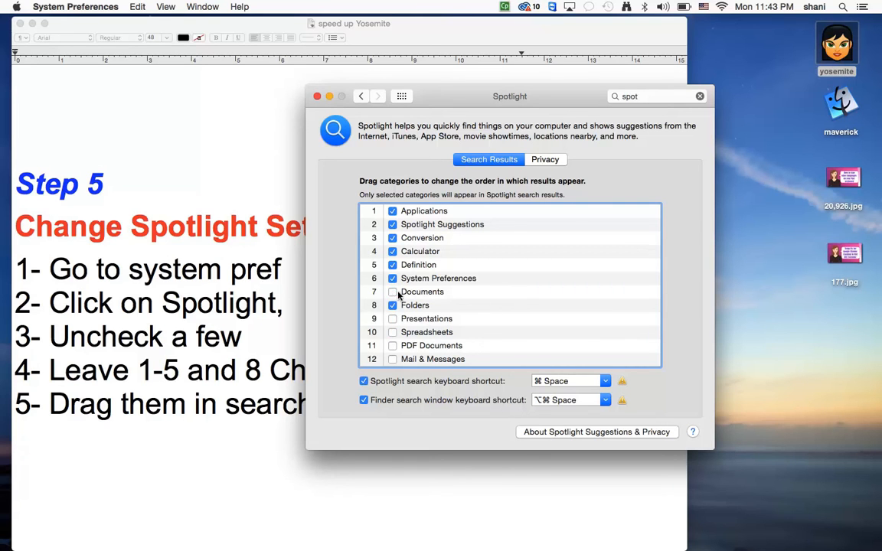
scroll(down, 3)
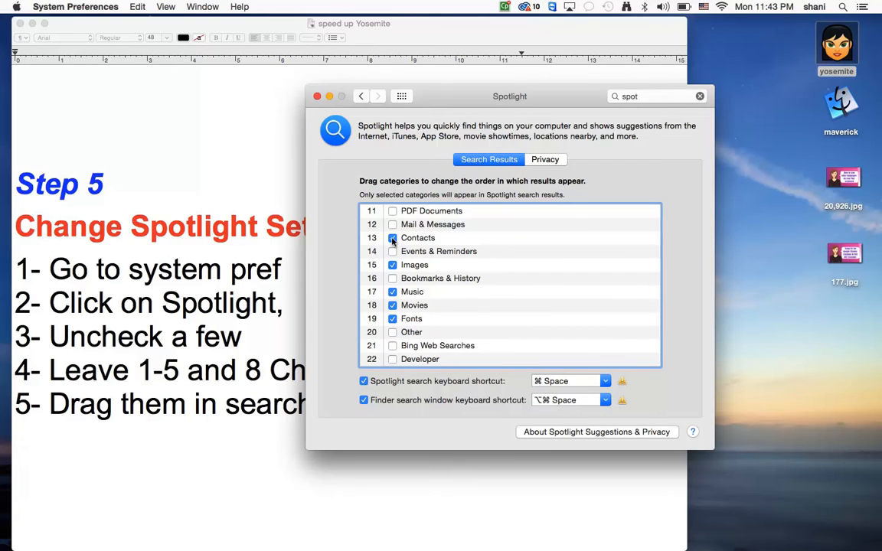
click(392, 237)
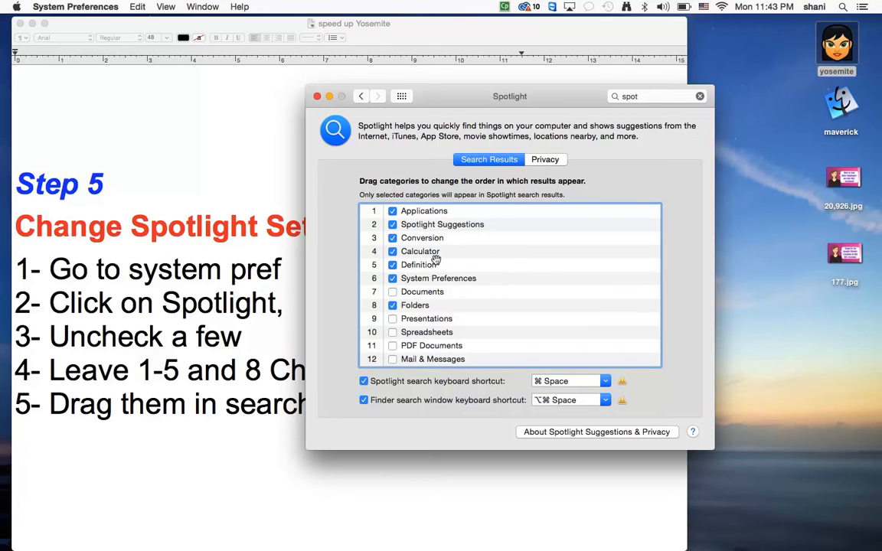
Step: Try dragging Calculator up the search order, then close System Preferences
drag(419, 251, 419, 212)
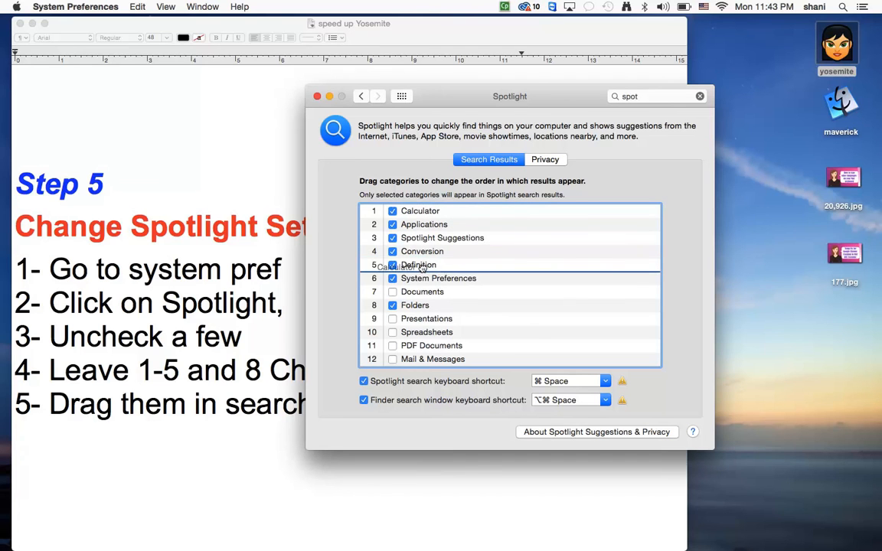
drag(419, 211, 420, 263)
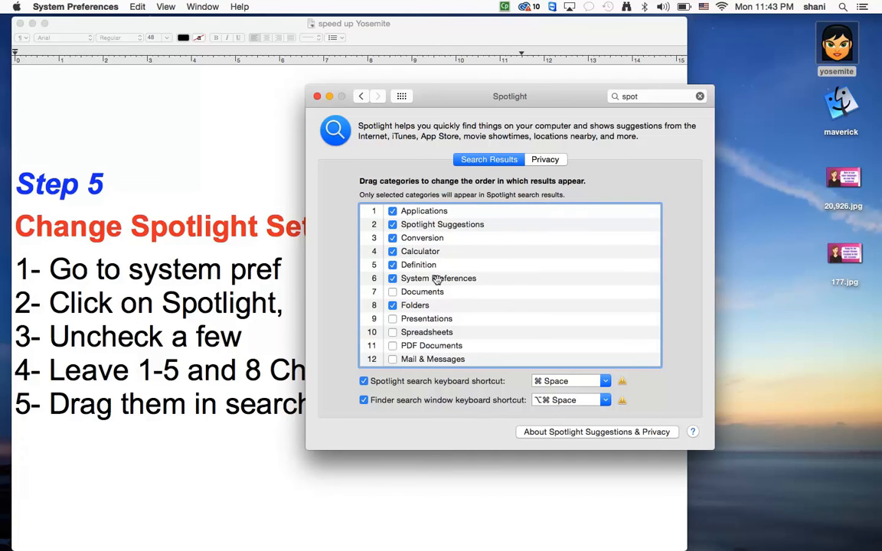
mouse_move(457, 295)
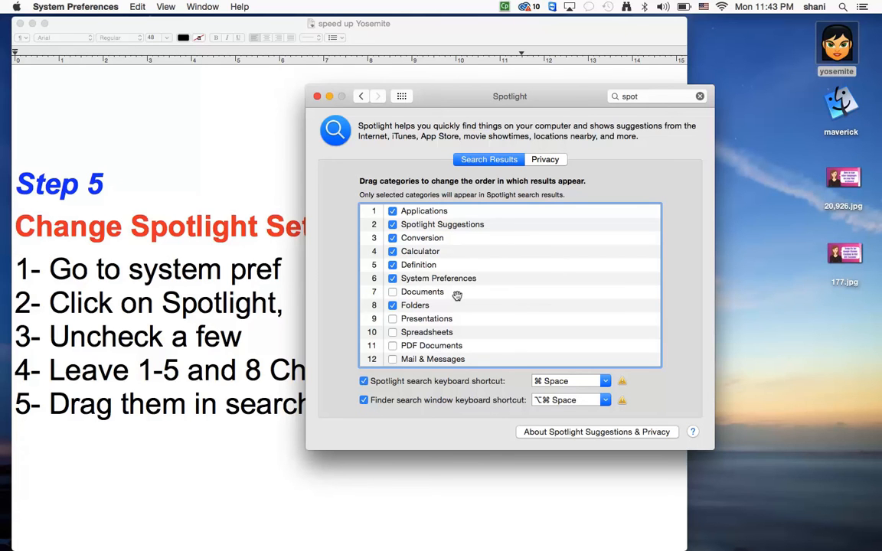
scroll(down, 3)
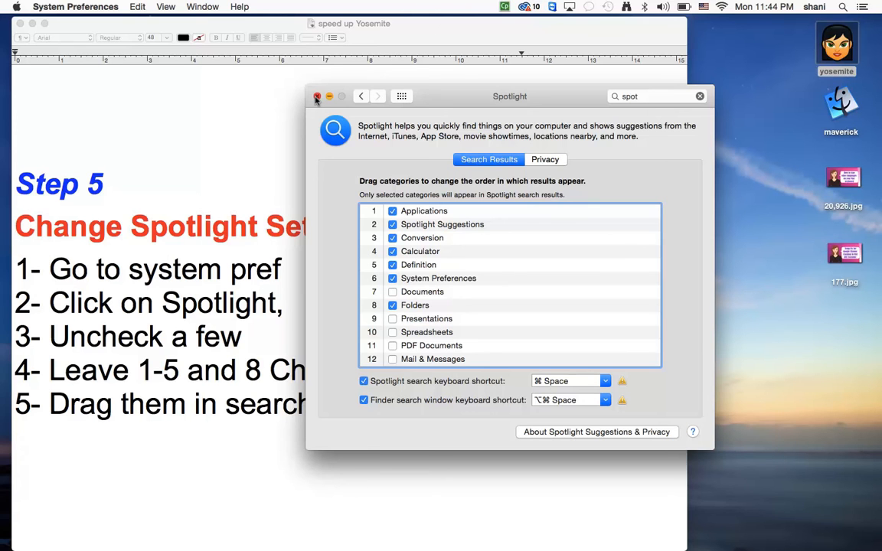
click(317, 97)
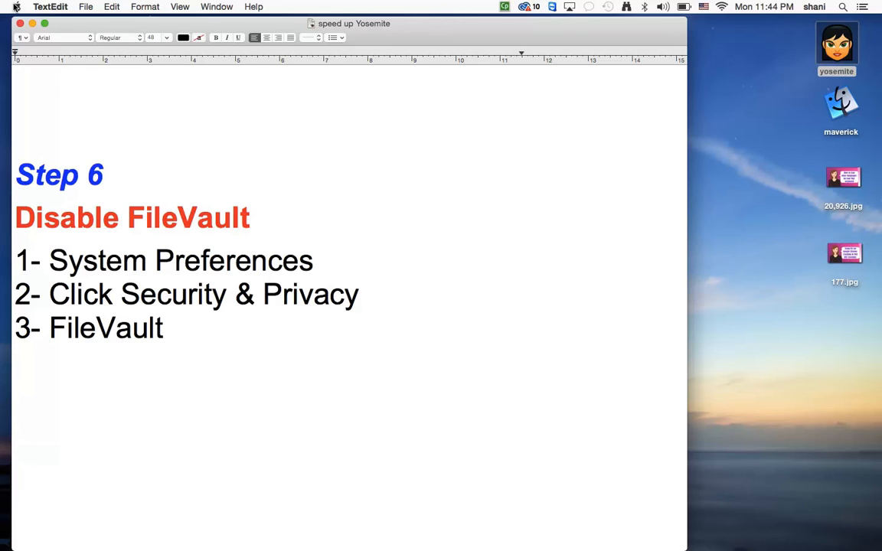
Step: Unlock the Security & Privacy FileVault pane and confirm FileVault is off
click(14, 6)
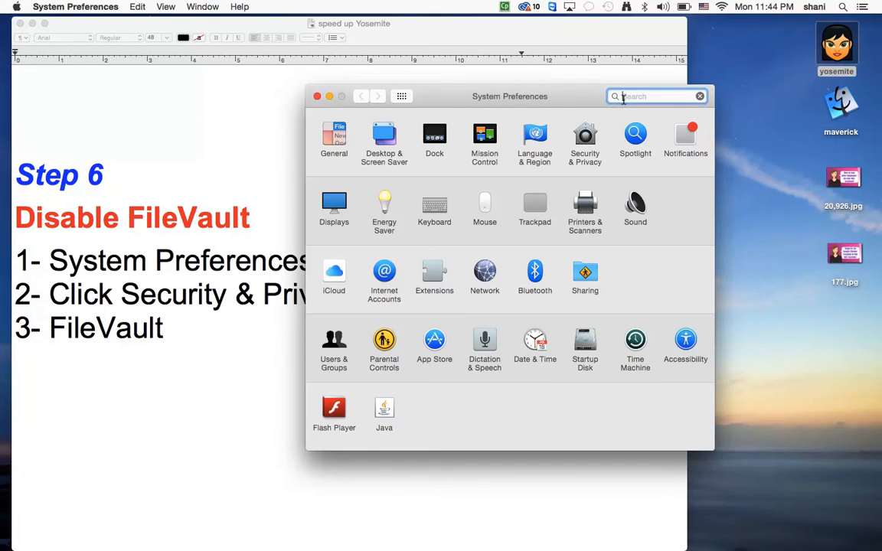
click(584, 141)
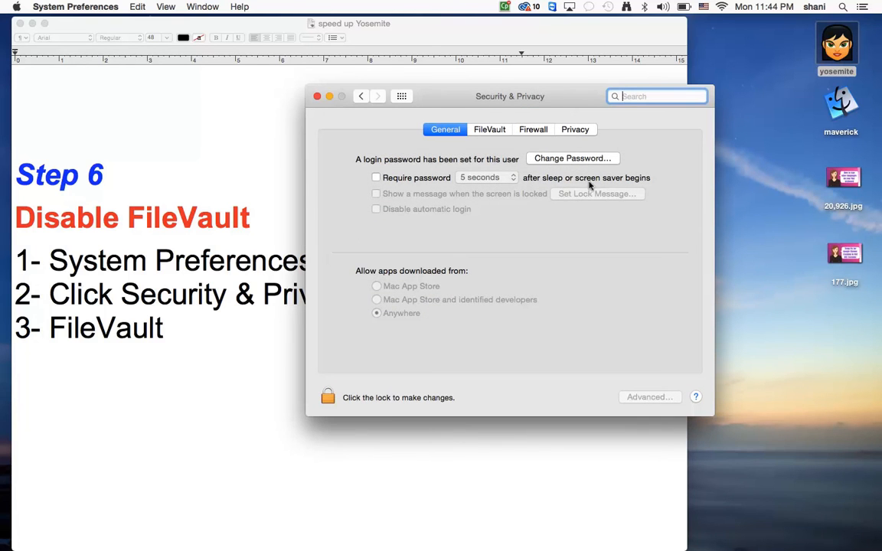
mouse_move(536, 281)
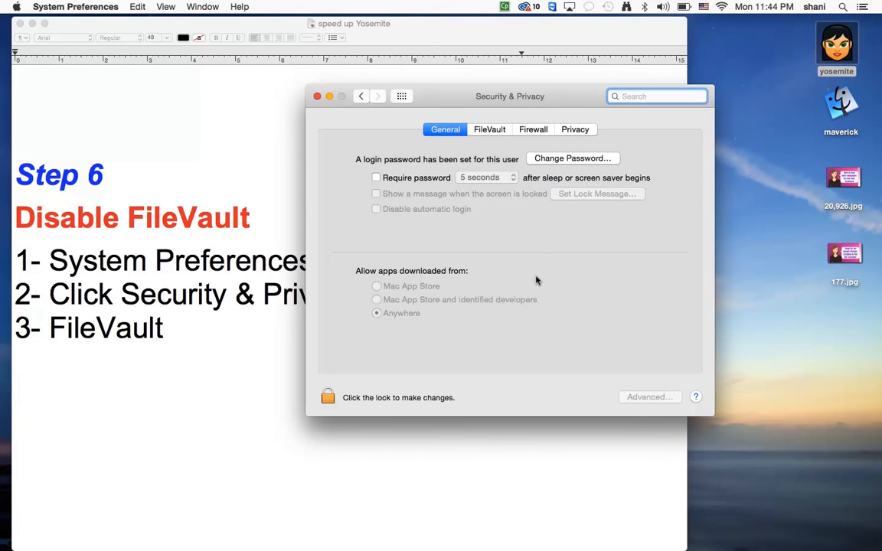
mouse_move(505, 141)
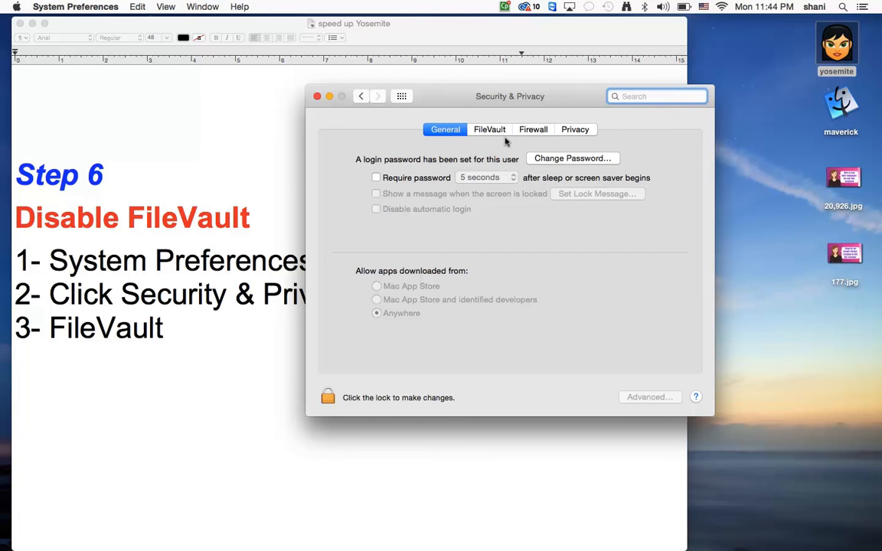
click(490, 128)
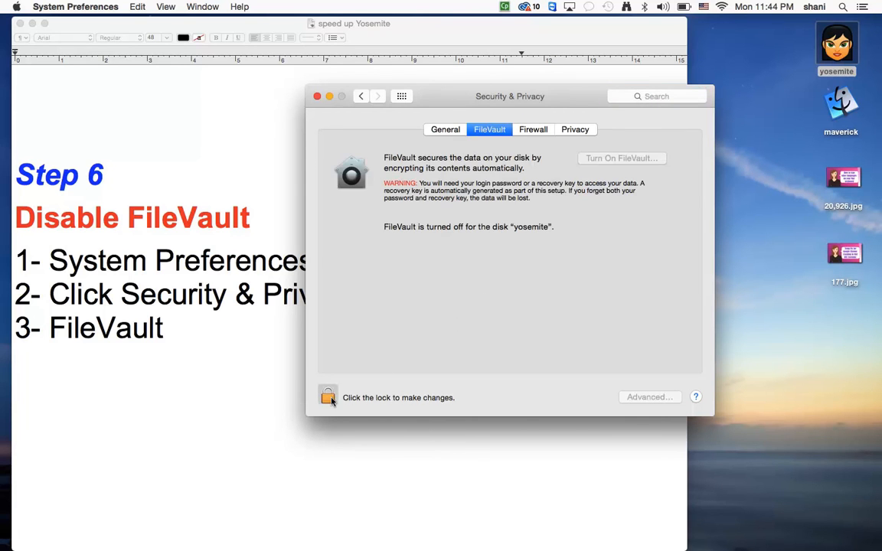
click(327, 397)
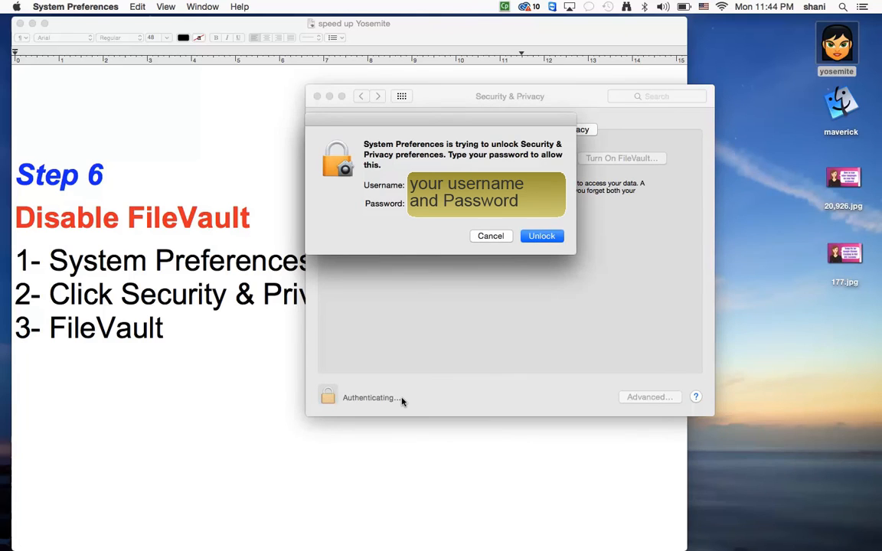
click(542, 236)
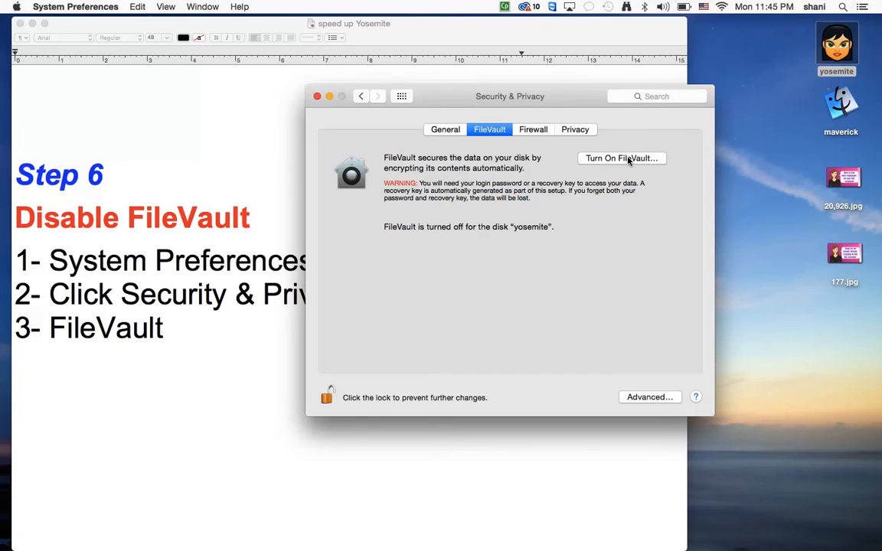
mouse_move(609, 180)
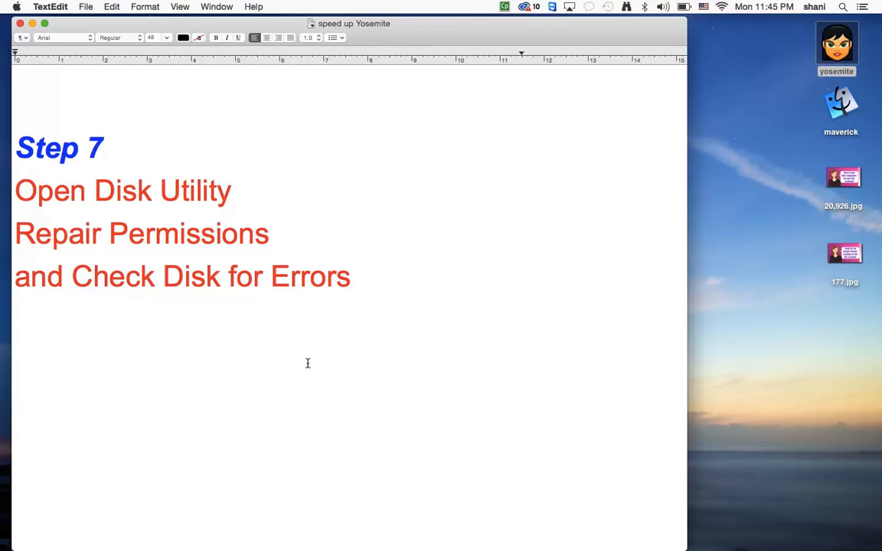
Step: Scroll the notes down to Step 8, resetting the SMC
scroll(down, 3)
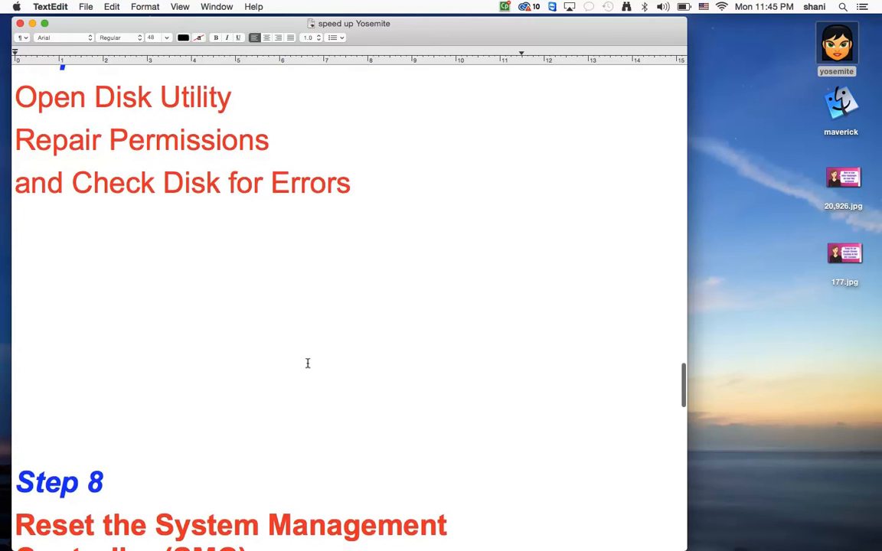
scroll(down, 3)
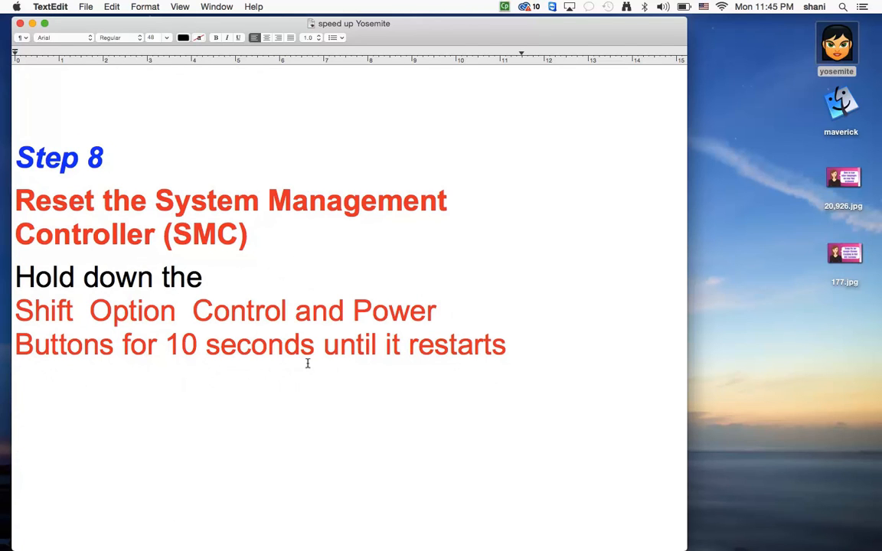
mouse_move(588, 156)
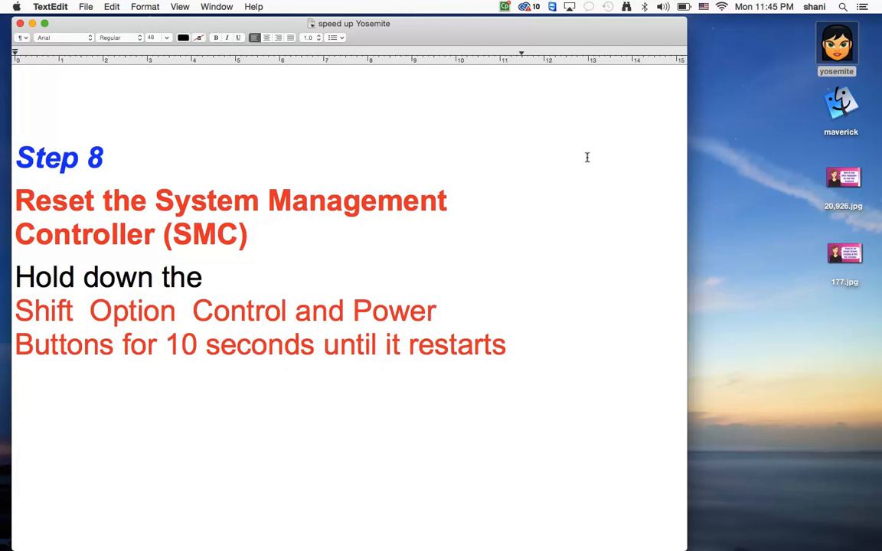
mouse_move(562, 156)
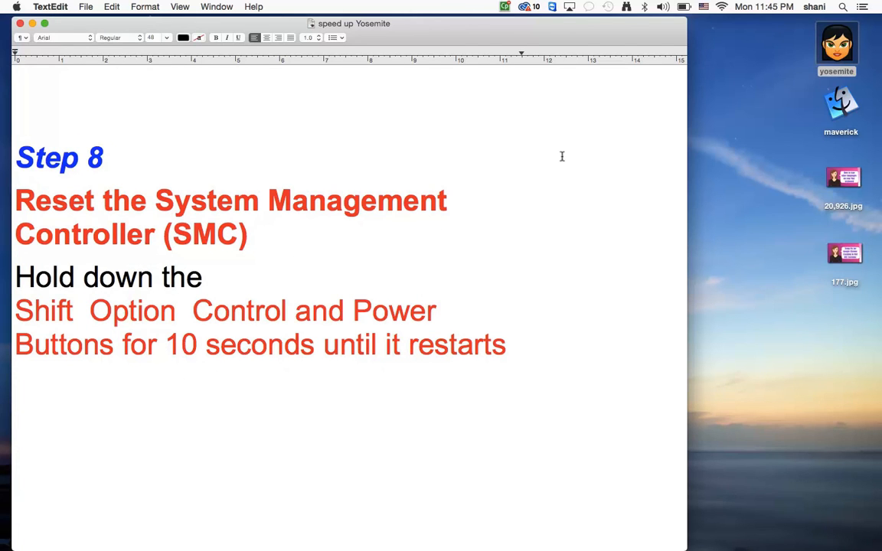
mouse_move(649, 70)
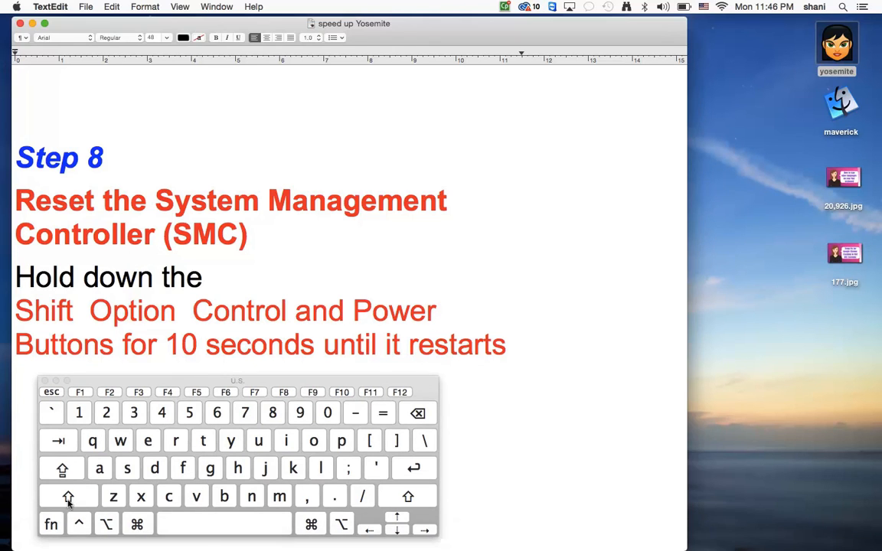
mouse_move(86, 535)
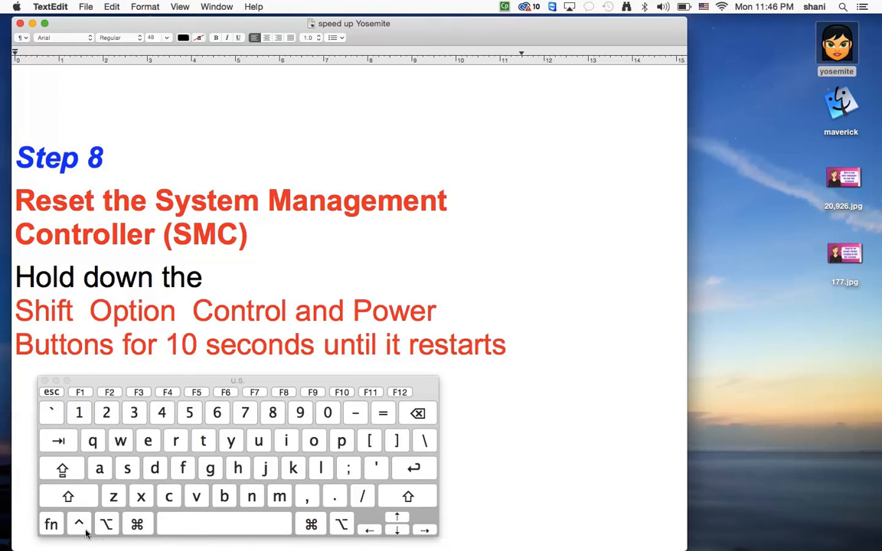
mouse_move(215, 419)
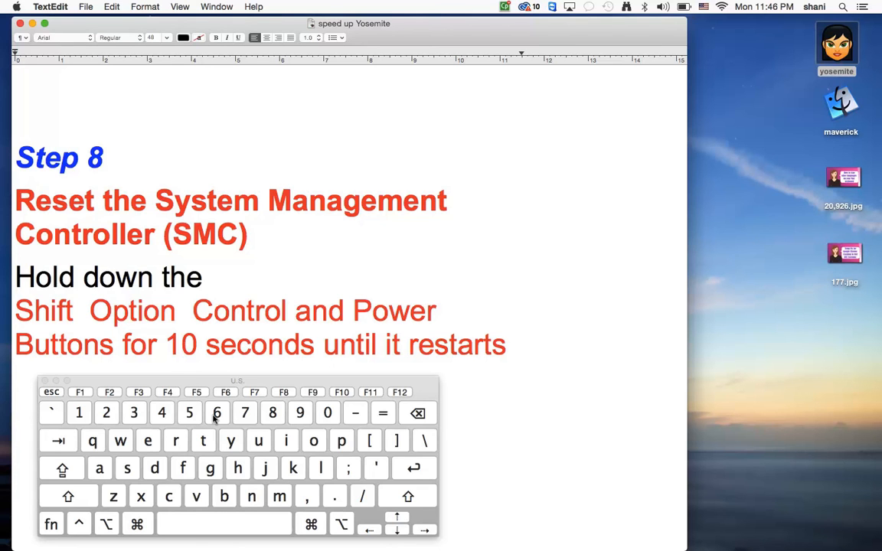
mouse_move(205, 383)
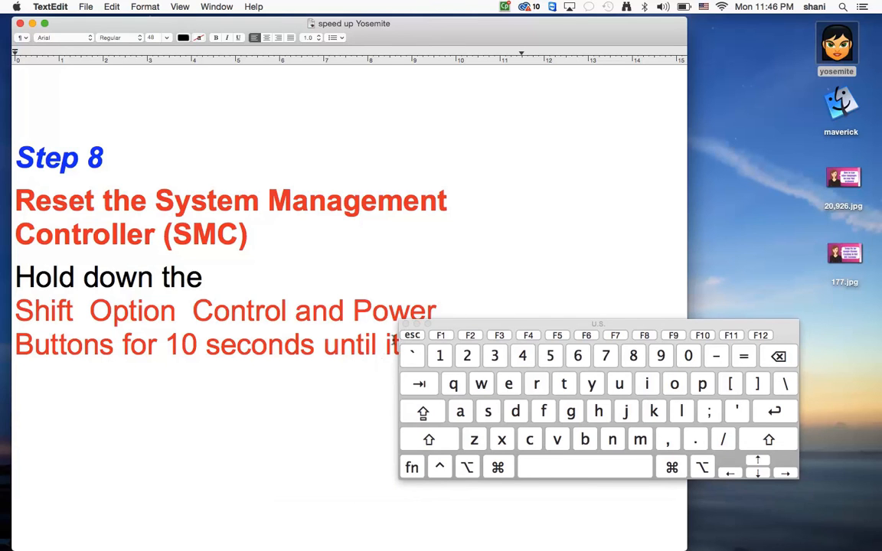
mouse_move(487, 322)
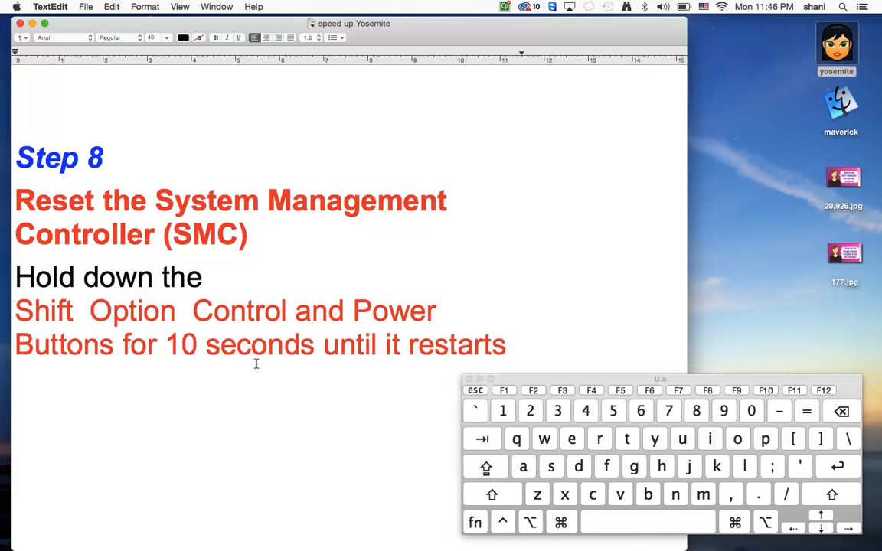
mouse_move(254, 377)
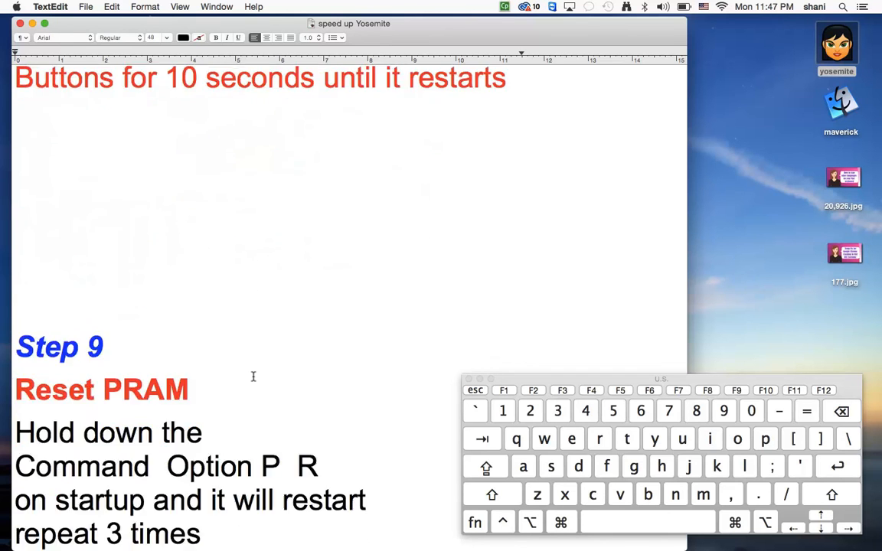
scroll(down, 3)
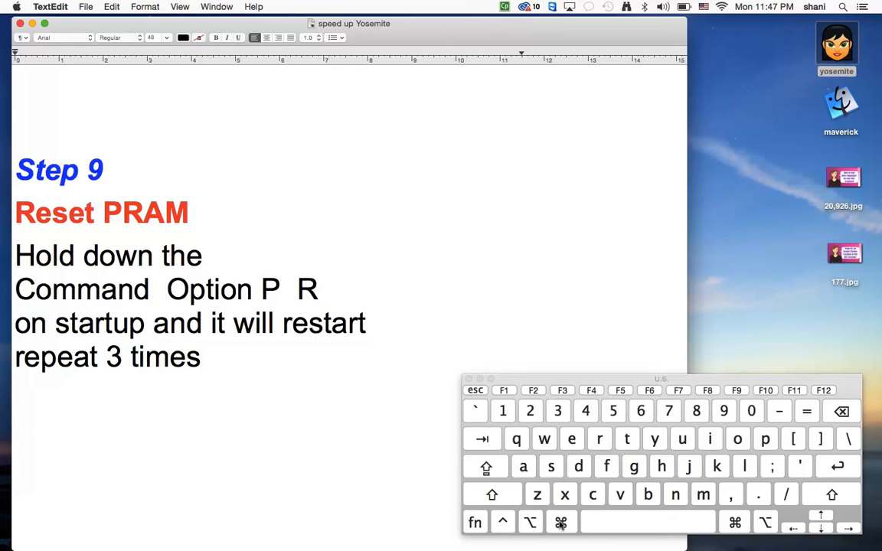
mouse_move(514, 527)
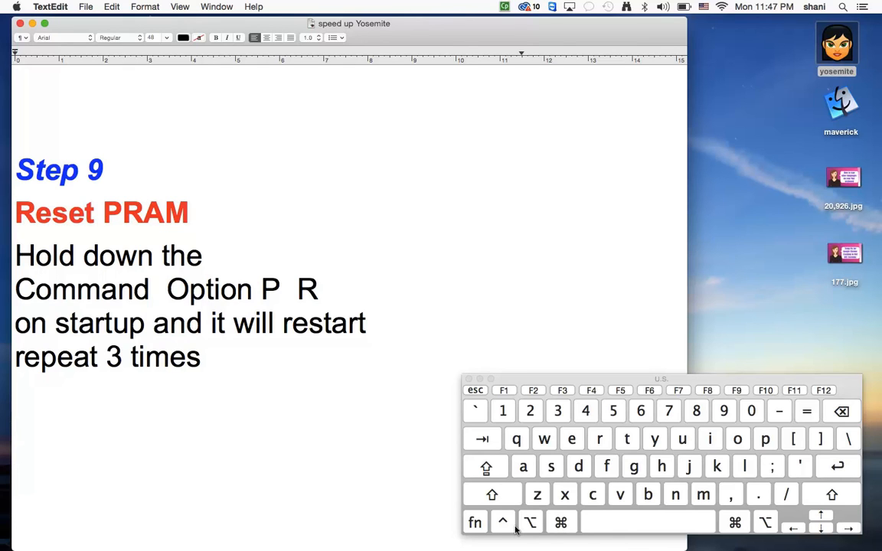
mouse_move(664, 456)
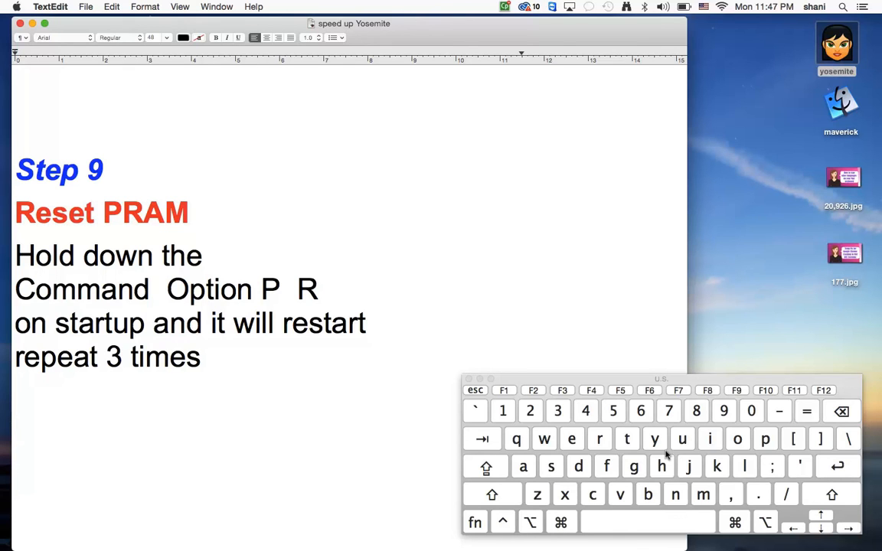
mouse_move(618, 517)
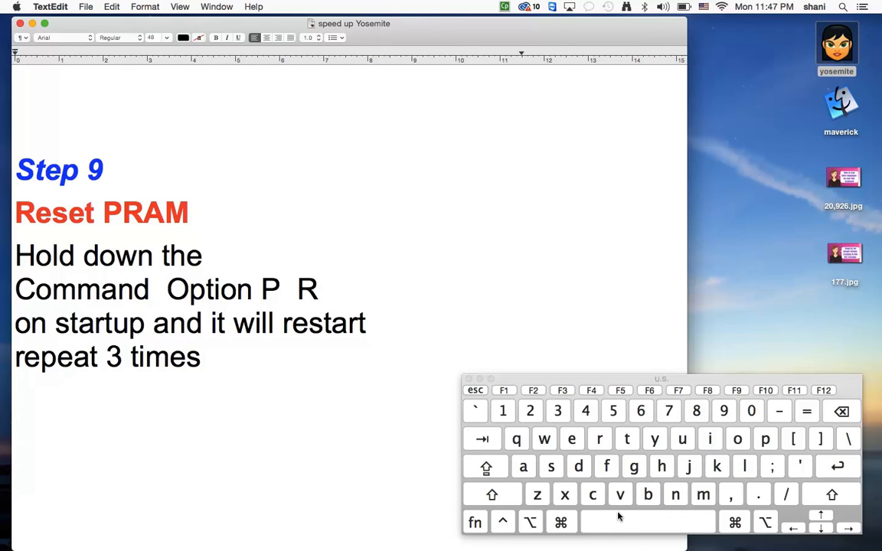
mouse_move(600, 438)
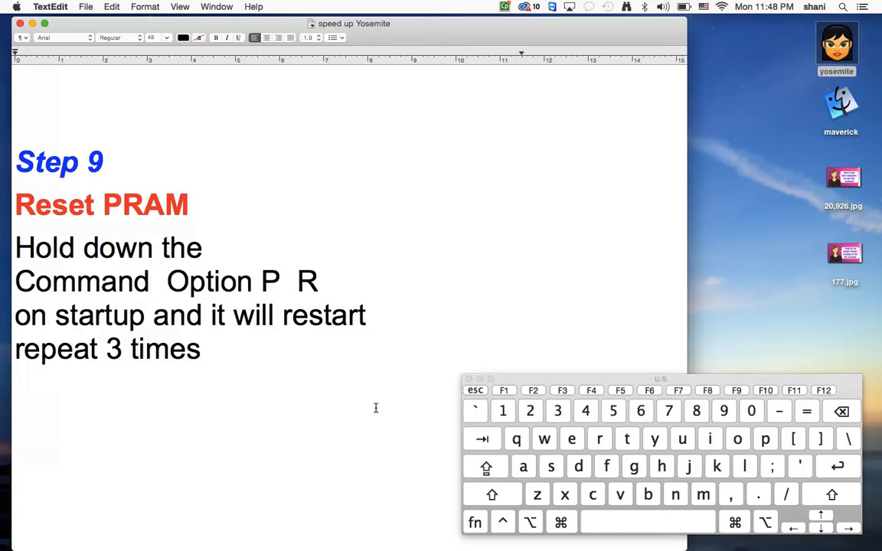
Step: Scroll to Step 9 on keeping apps up to date and bring up the Apple menu
scroll(down, 3)
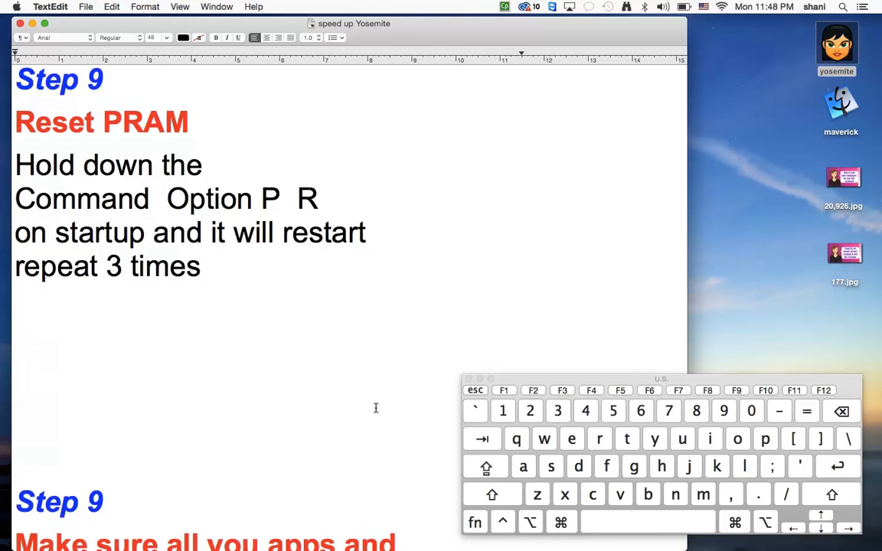
scroll(down, 3)
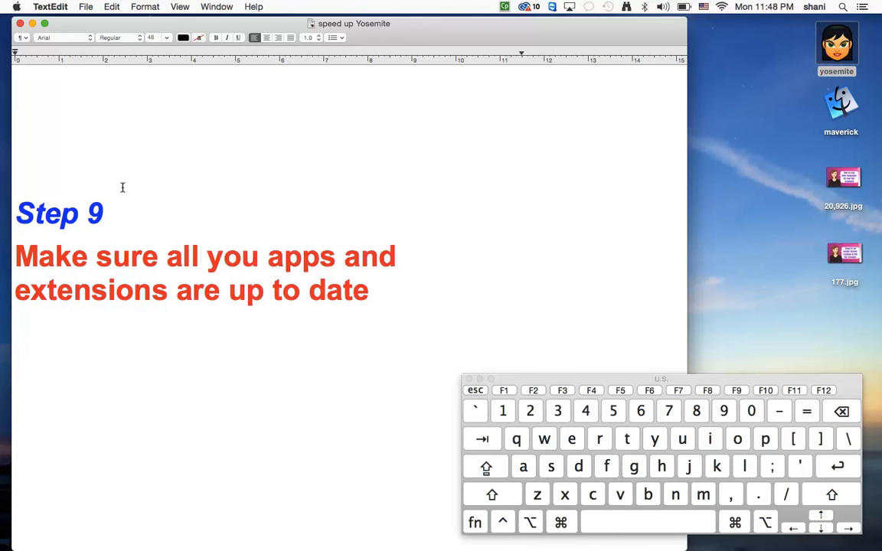
click(15, 6)
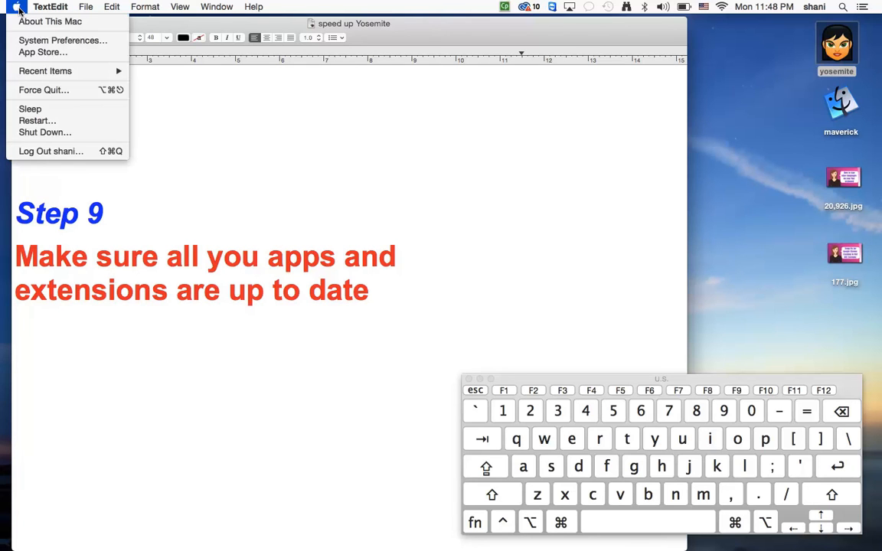
mouse_move(312, 166)
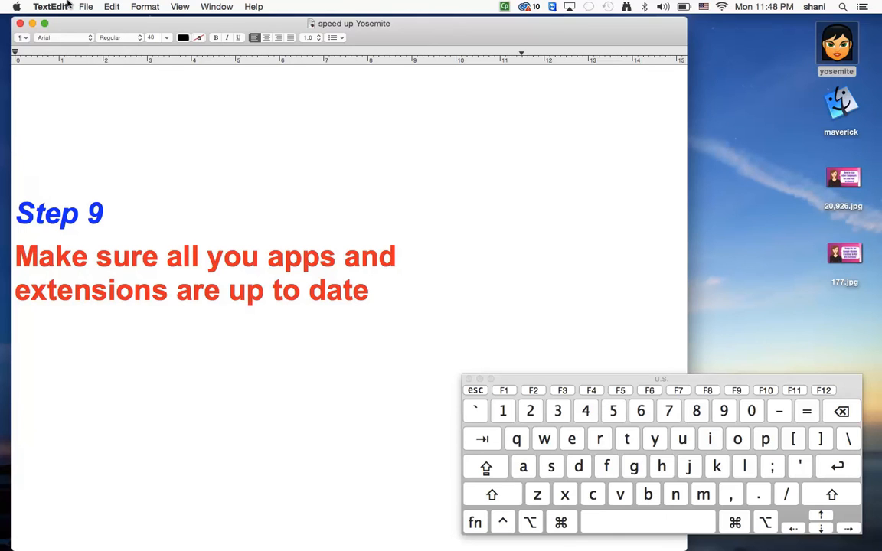
Step: Launch the App Store from the Apple menu and view the Updates section
click(15, 7)
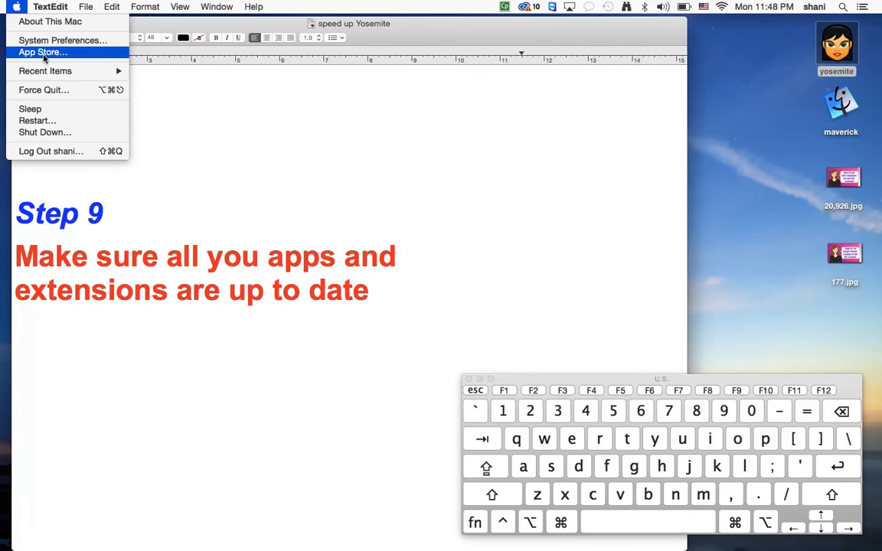
click(43, 52)
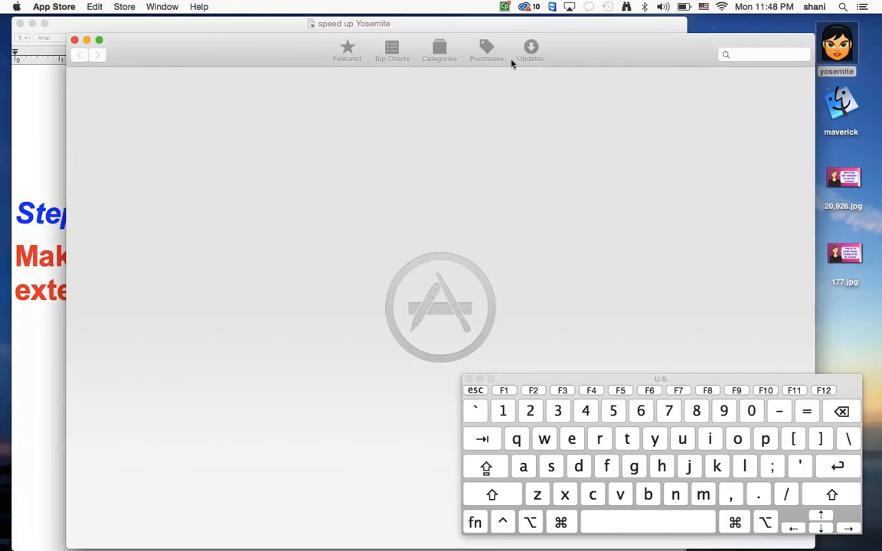
click(530, 49)
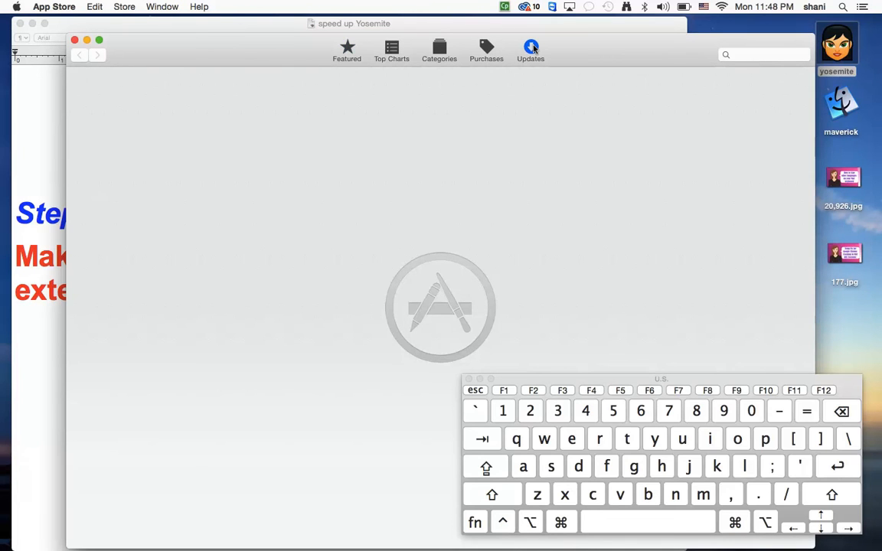
click(530, 49)
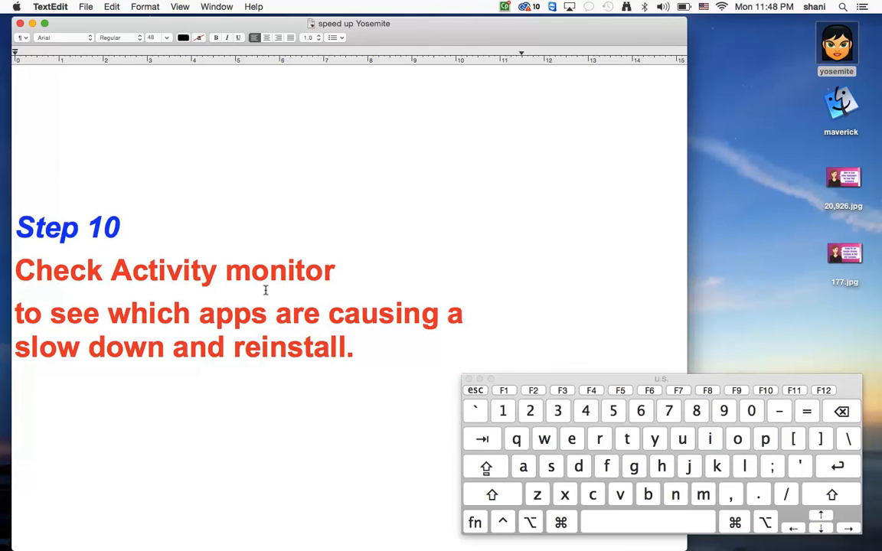
mouse_move(493, 411)
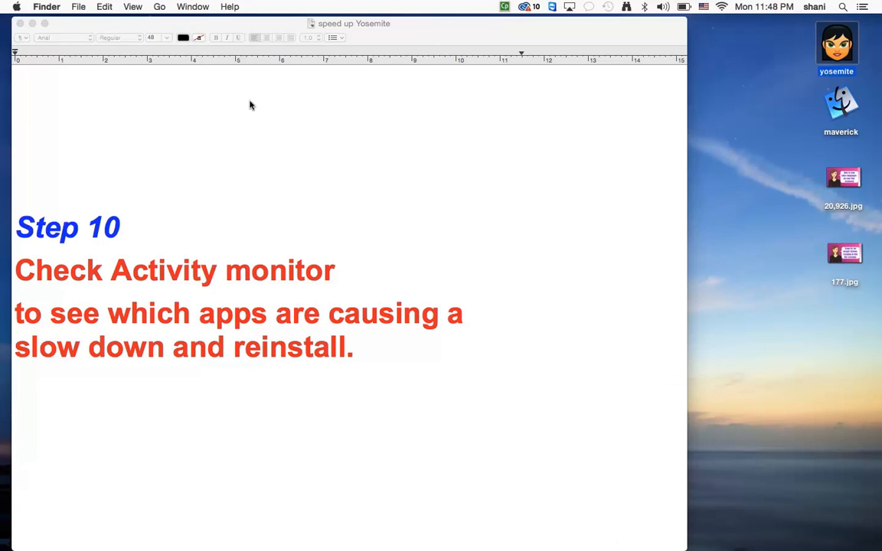
Step: Go to the Utilities folder from Finder's Go menu
click(159, 6)
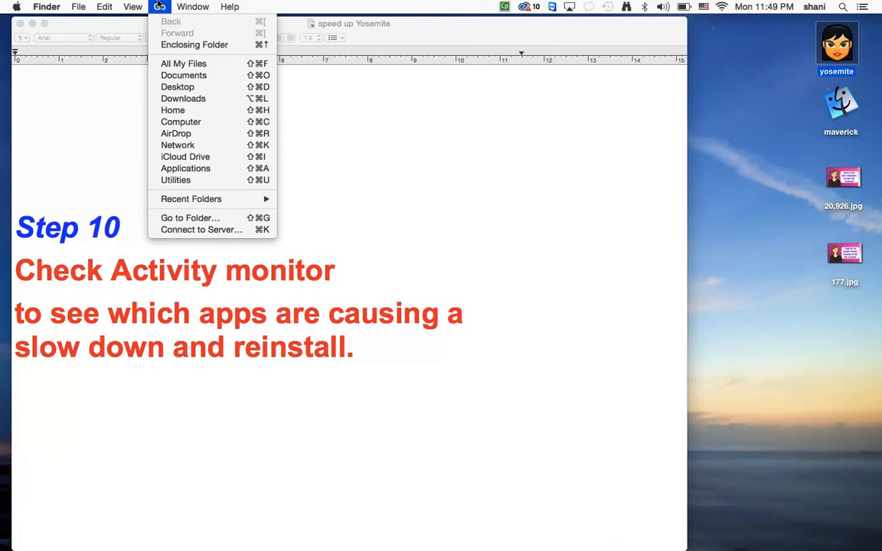
click(361, 227)
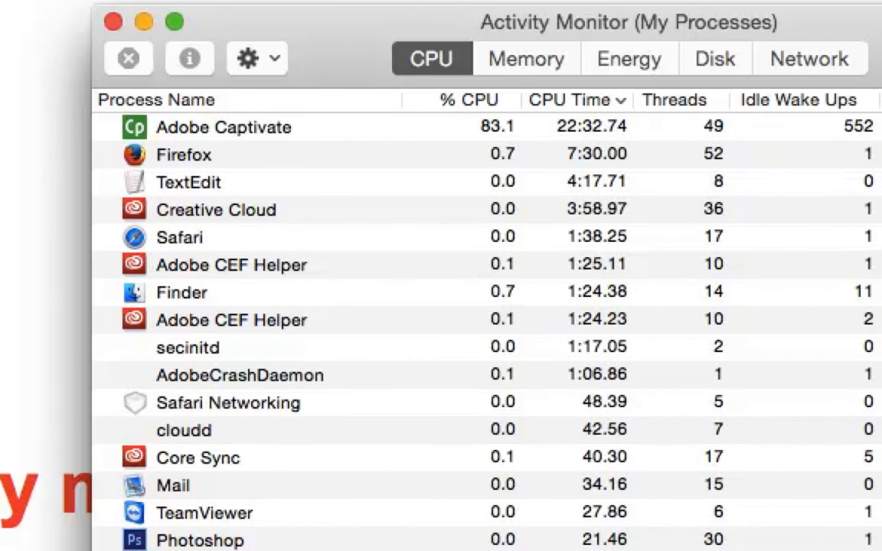
mouse_move(153, 398)
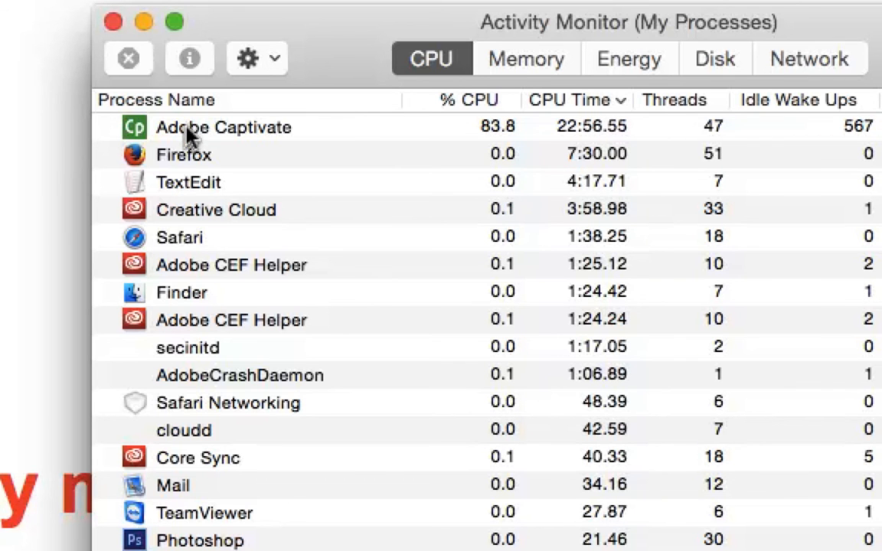
Step: Select Adobe Captivate, using over 80% CPU, for force quitting
click(223, 127)
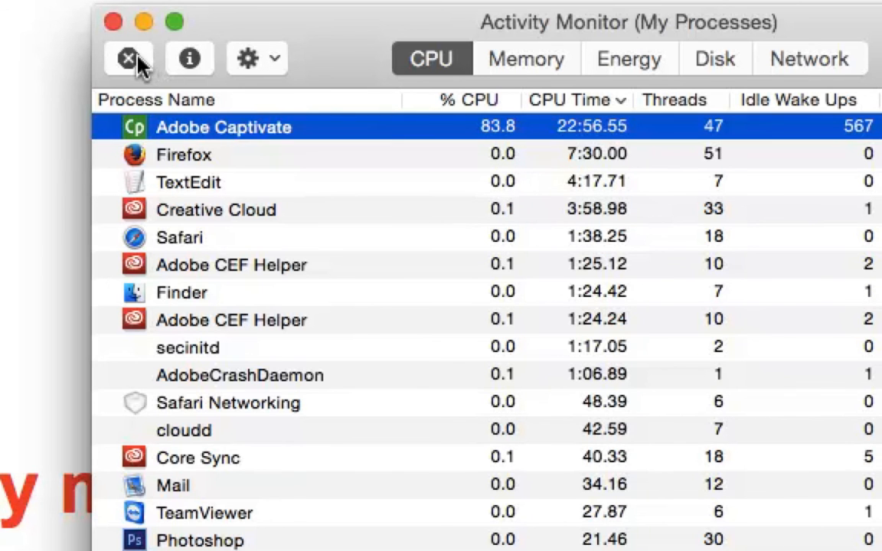
mouse_move(129, 58)
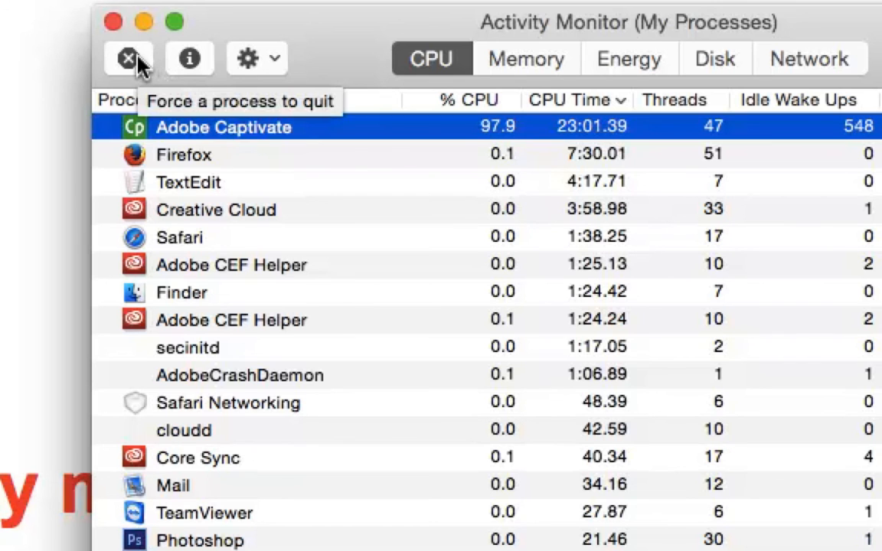